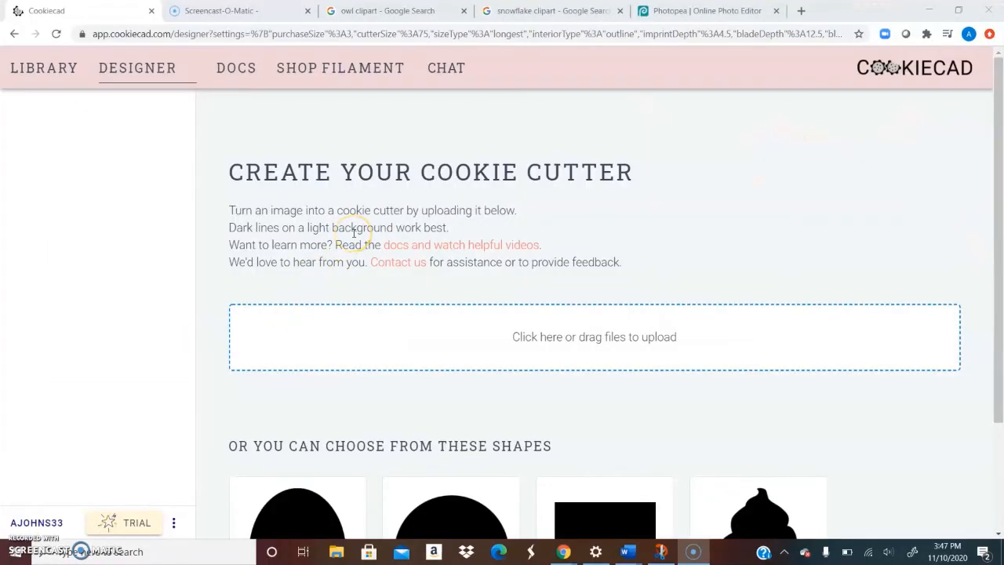
pyautogui.moveTo(995, 118)
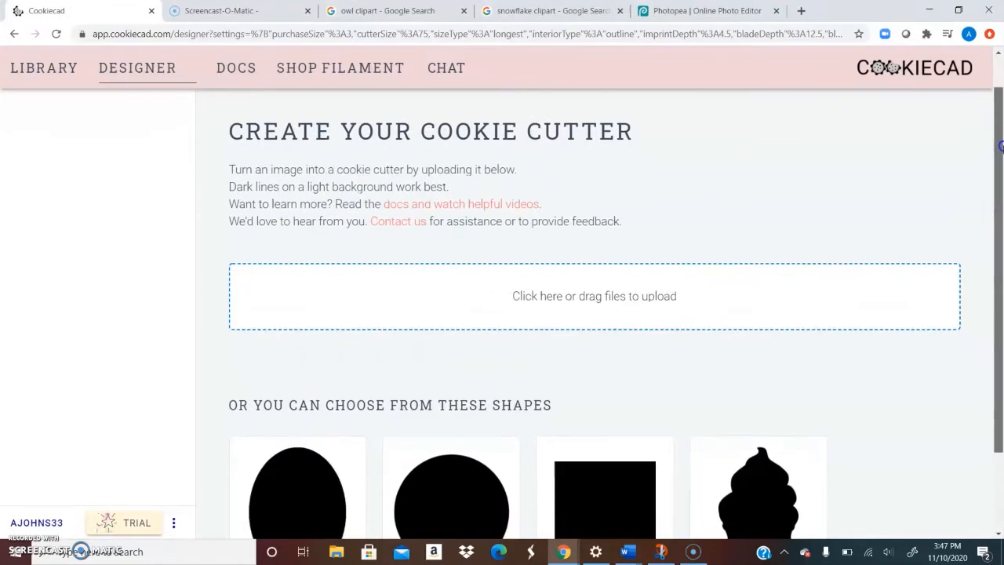
# Step: Return to the owl clipart results and start editing the image search query
pyautogui.scroll(-3)
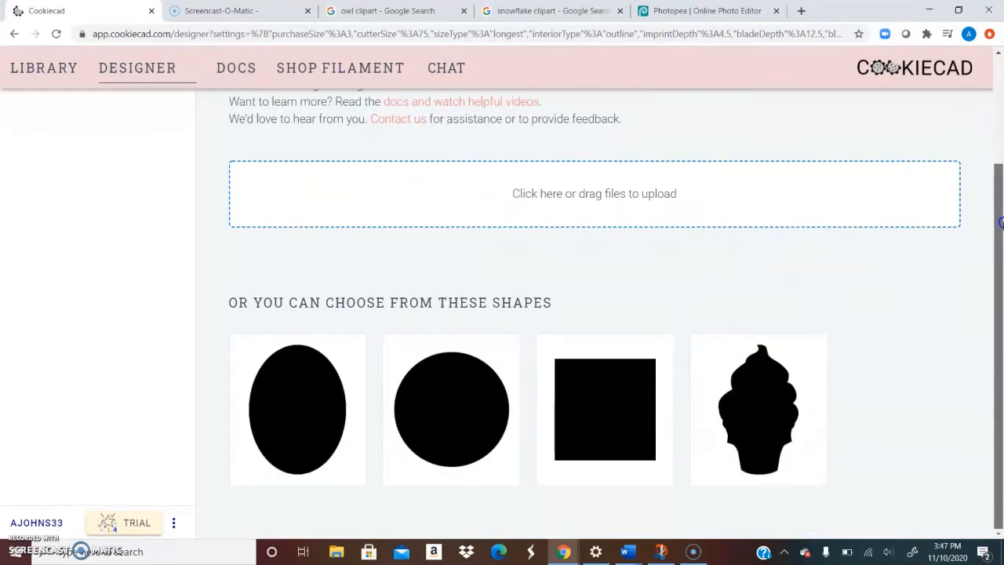
pyautogui.scroll(3)
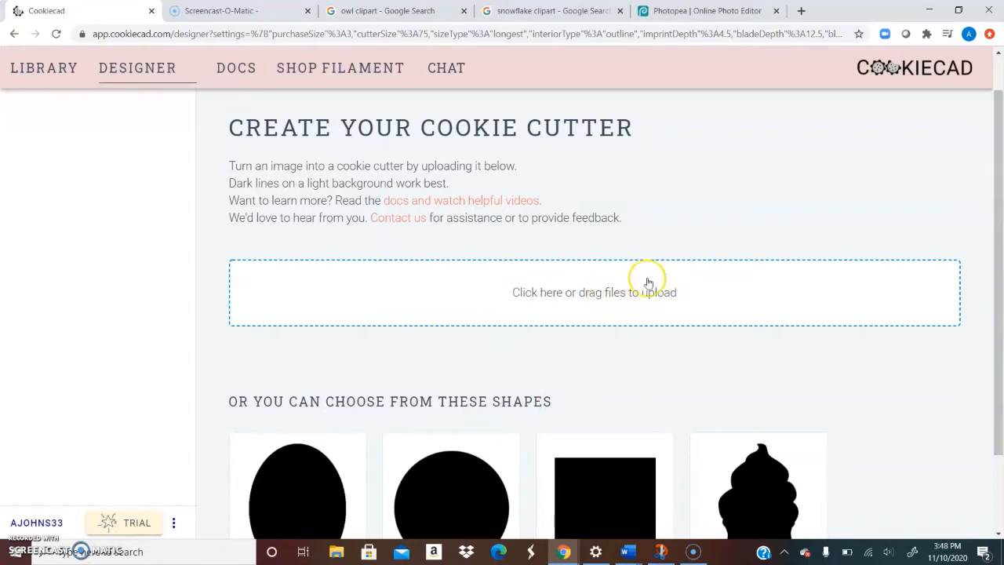
pyautogui.moveTo(700, 238)
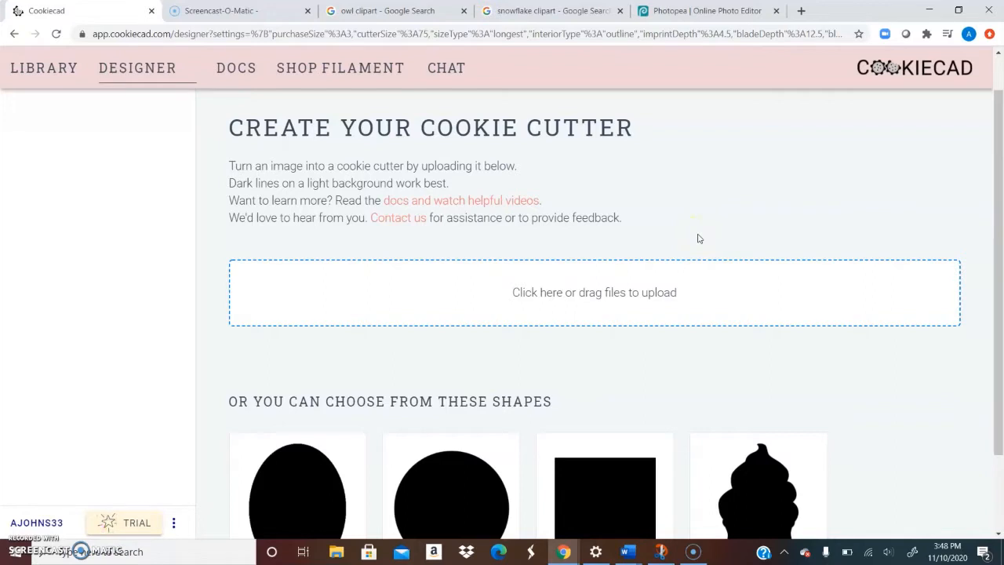
pyautogui.scroll(-3)
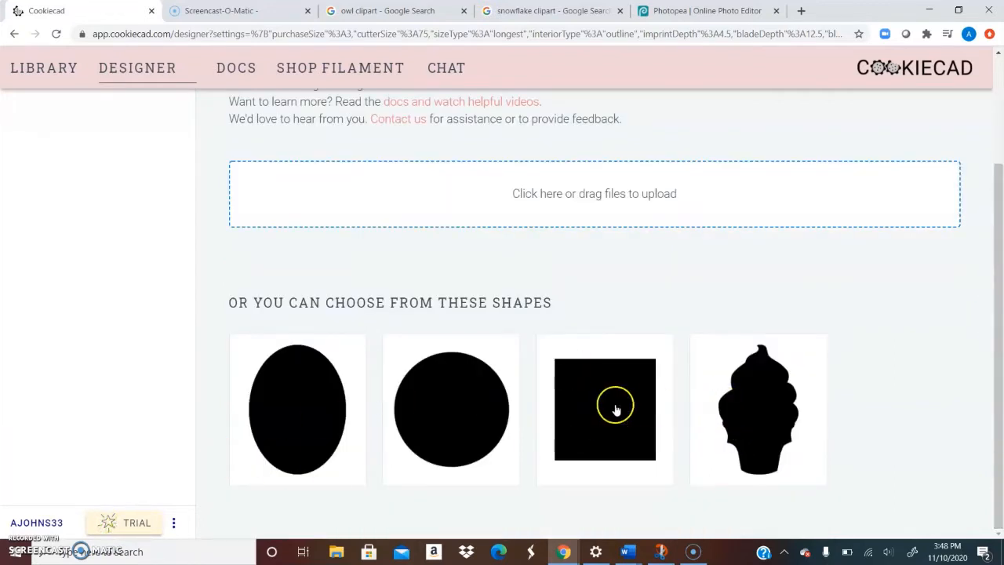
pyautogui.scroll(3)
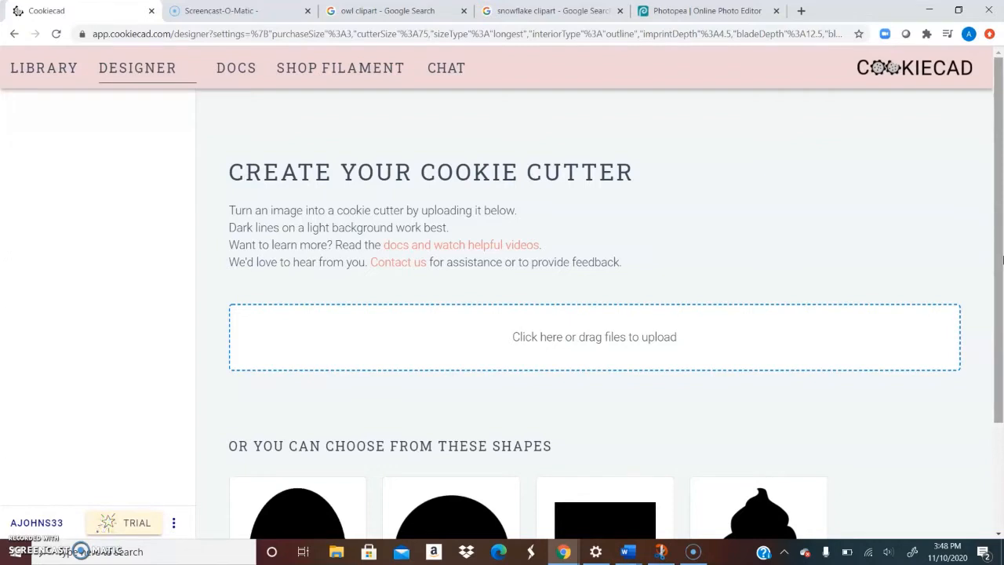
pyautogui.moveTo(596, 102)
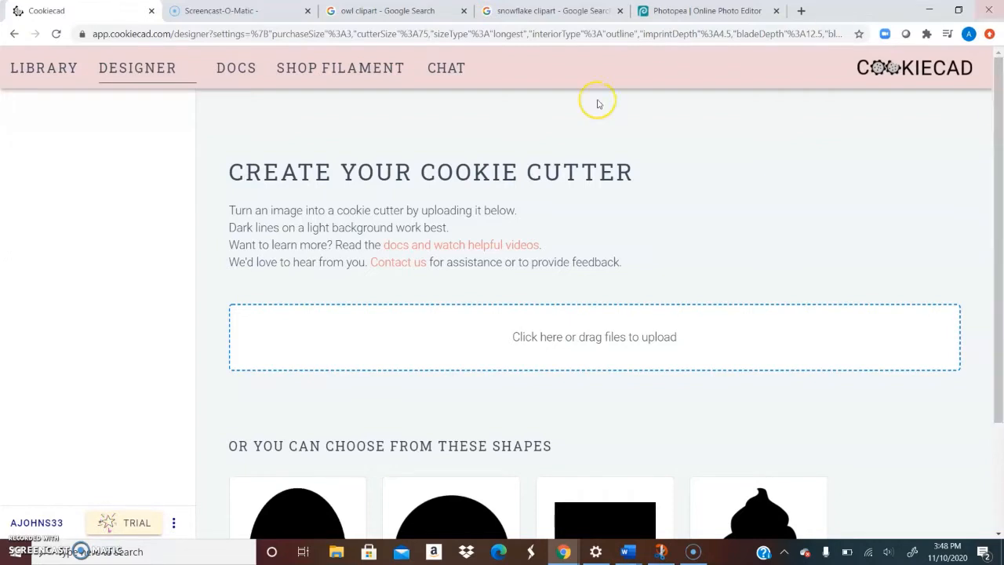
pyautogui.moveTo(462, 92)
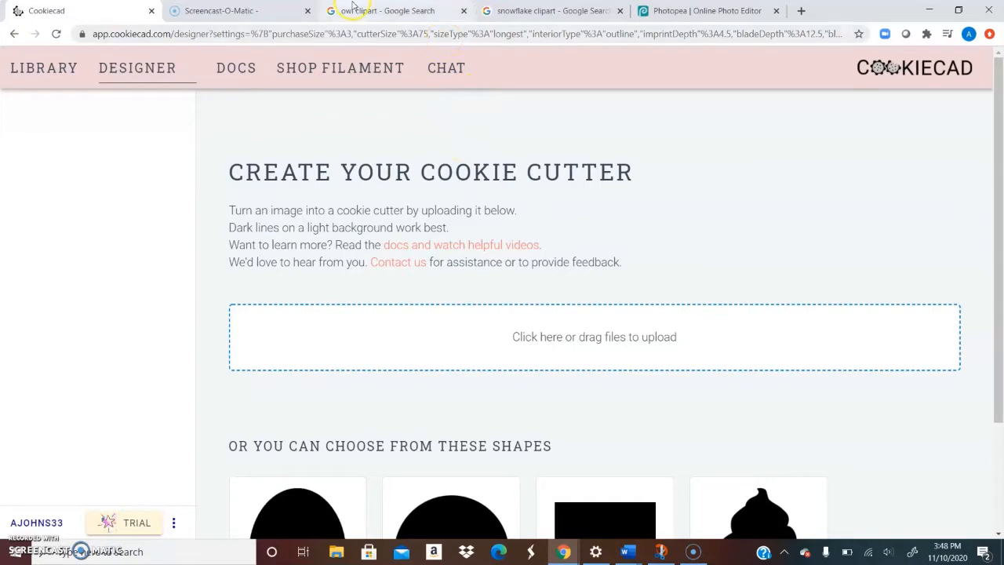
pyautogui.moveTo(385, 10)
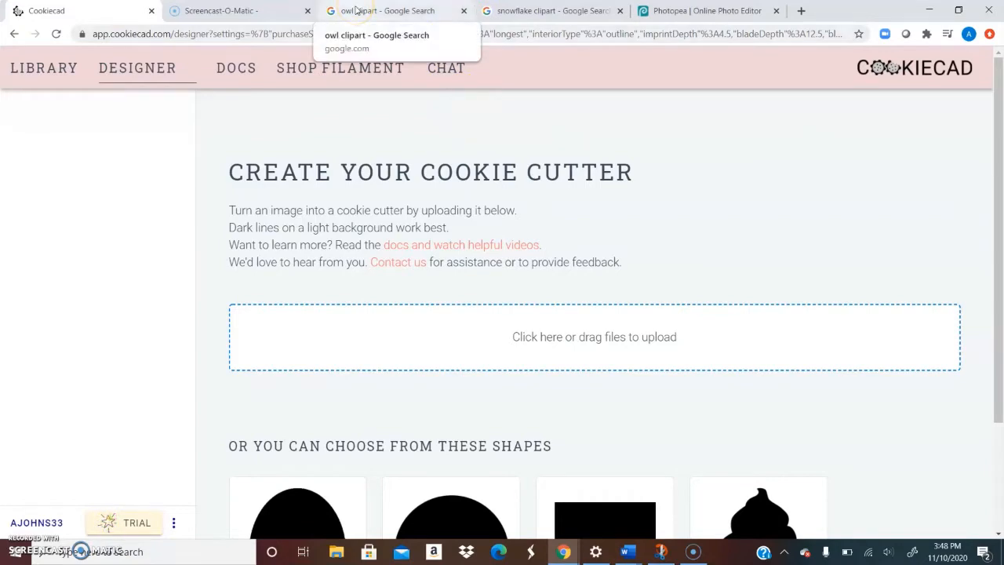
pyautogui.click(384, 9)
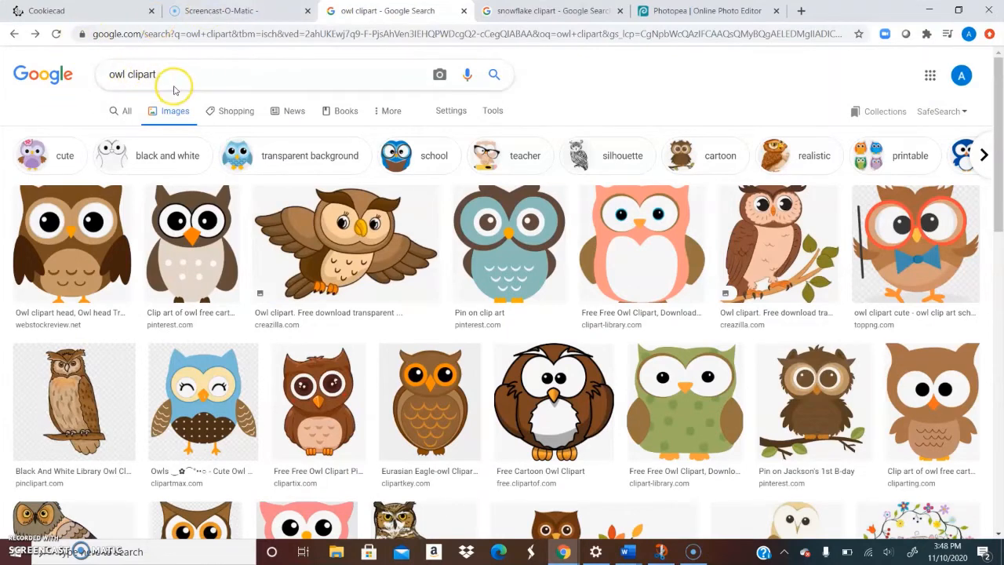
pyautogui.click(235, 74)
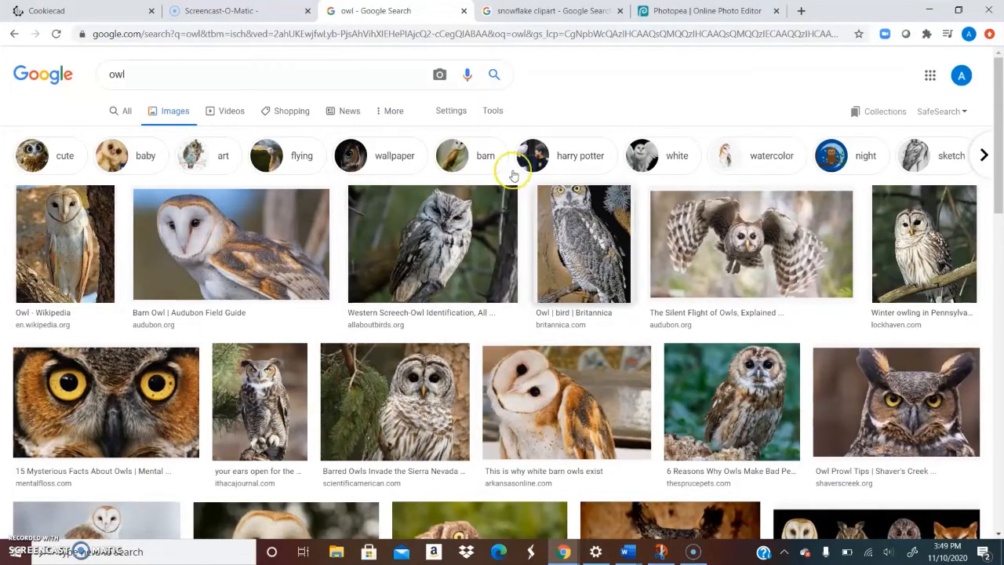
pyautogui.moveTo(552, 157)
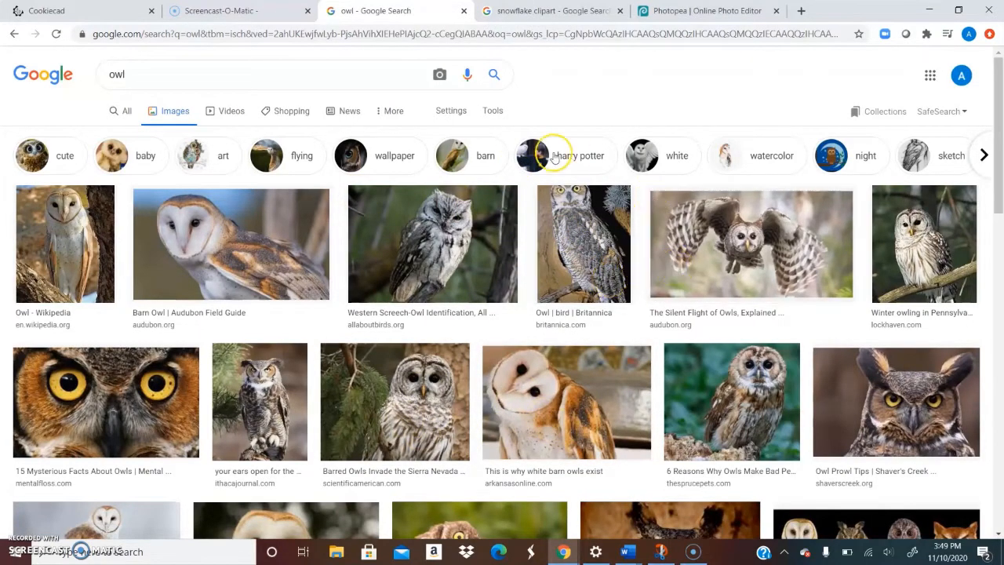
pyautogui.moveTo(97, 60)
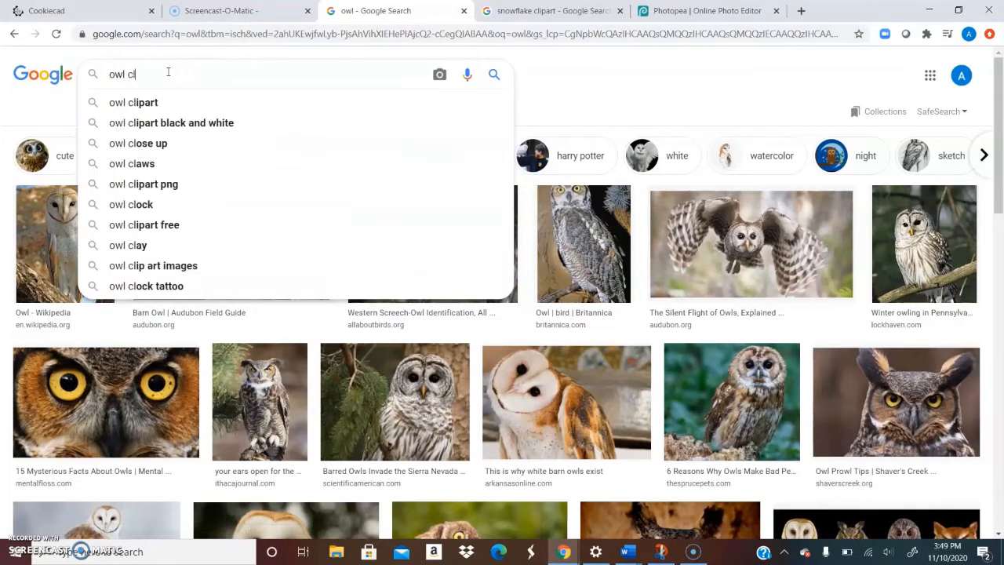
# Step: Search Google Images for 'owl silhouette' and browse the black owl results
pyautogui.write('shi')
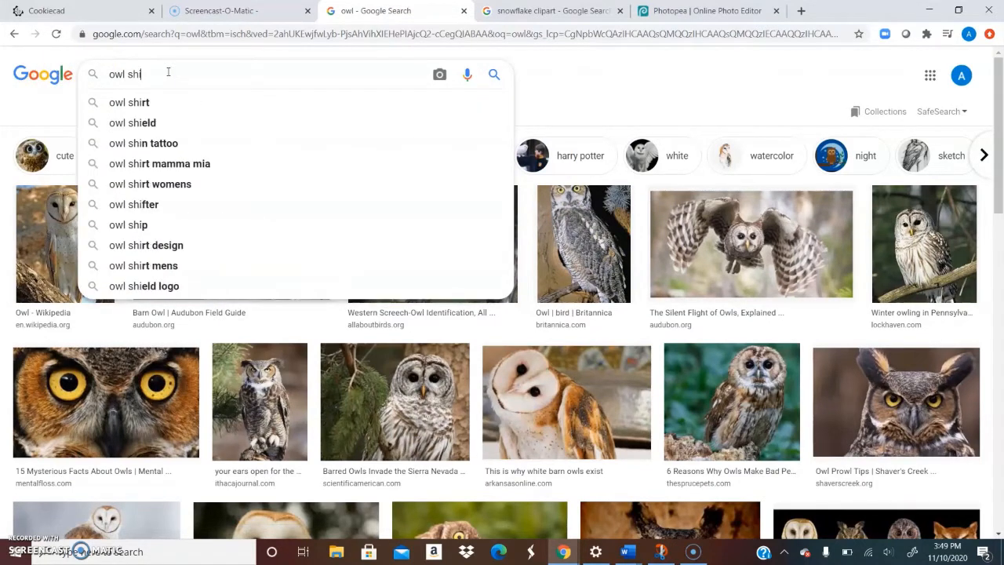
pyautogui.write('louette')
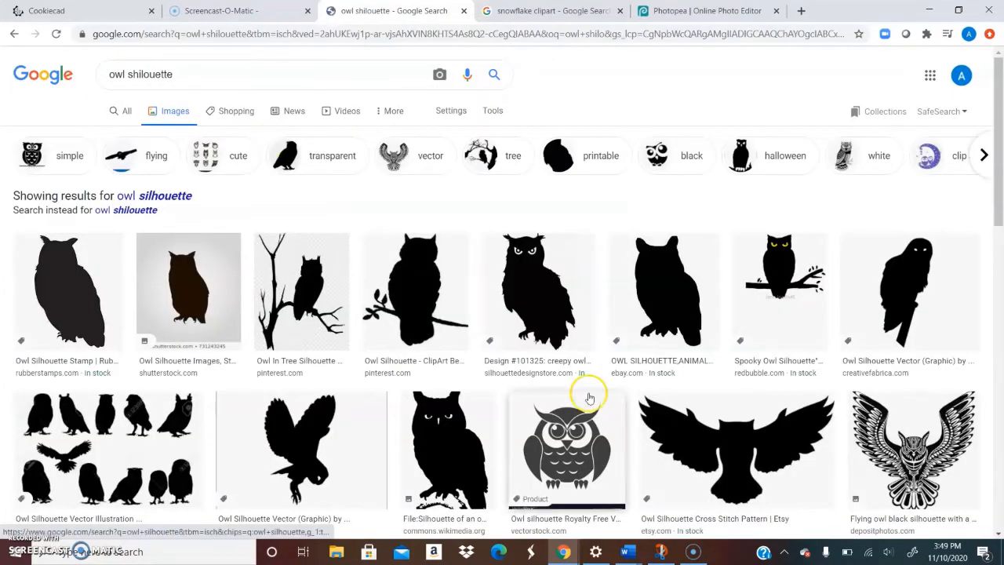
pyautogui.scroll(-3)
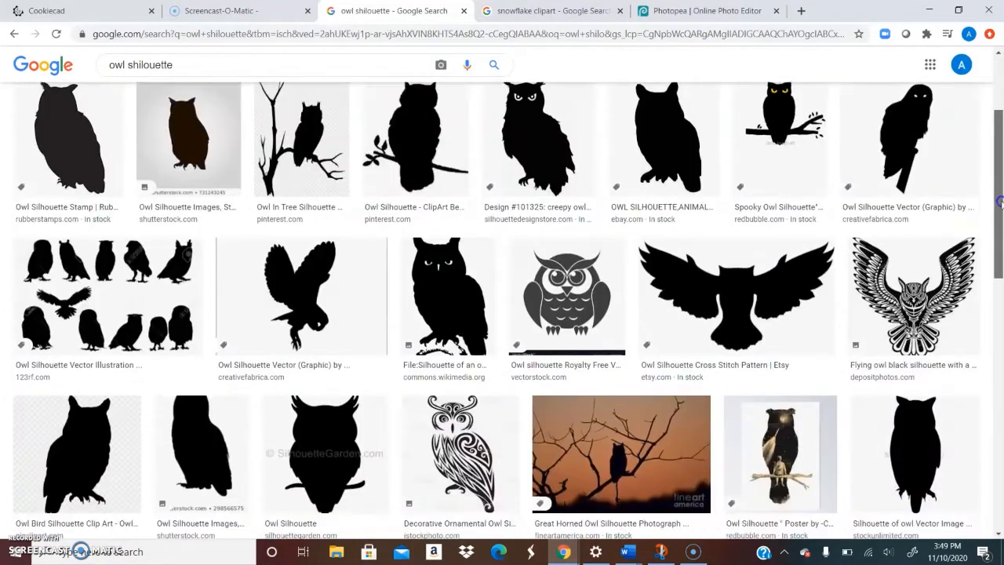
pyautogui.scroll(-3)
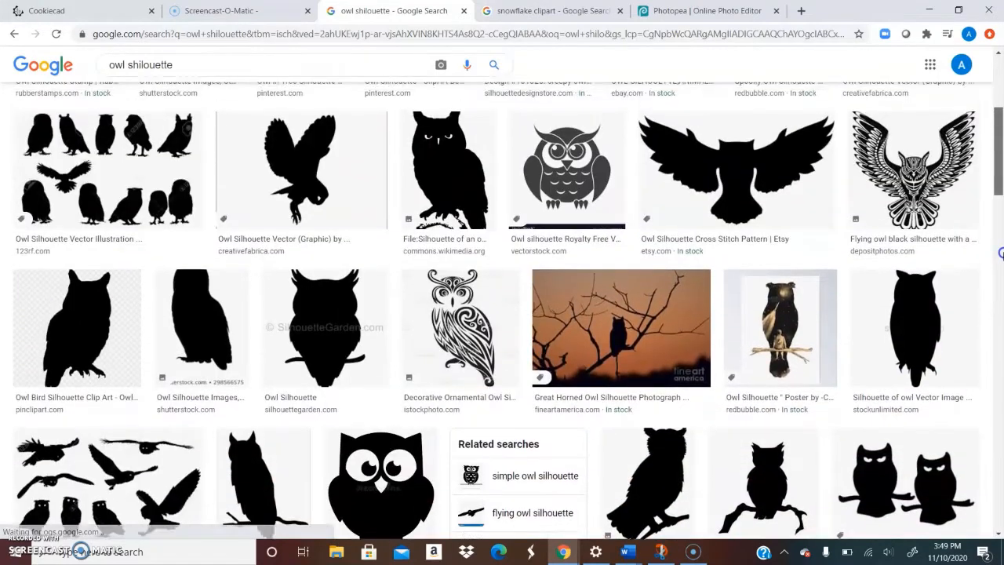
pyautogui.scroll(-3)
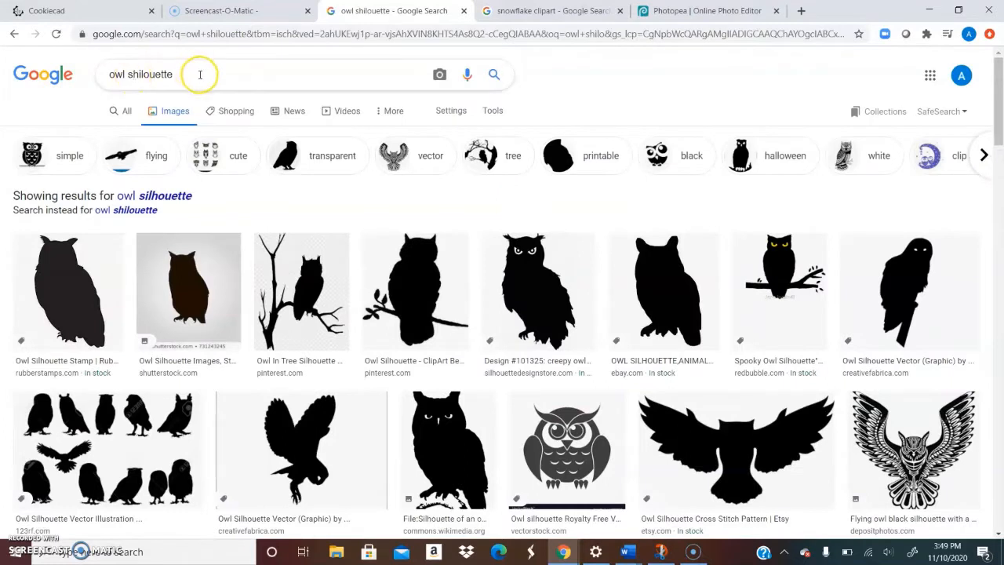
# Step: Run the 'owl clipart' search again and browse the cartoon owl results
pyautogui.doubleClick(149, 73)
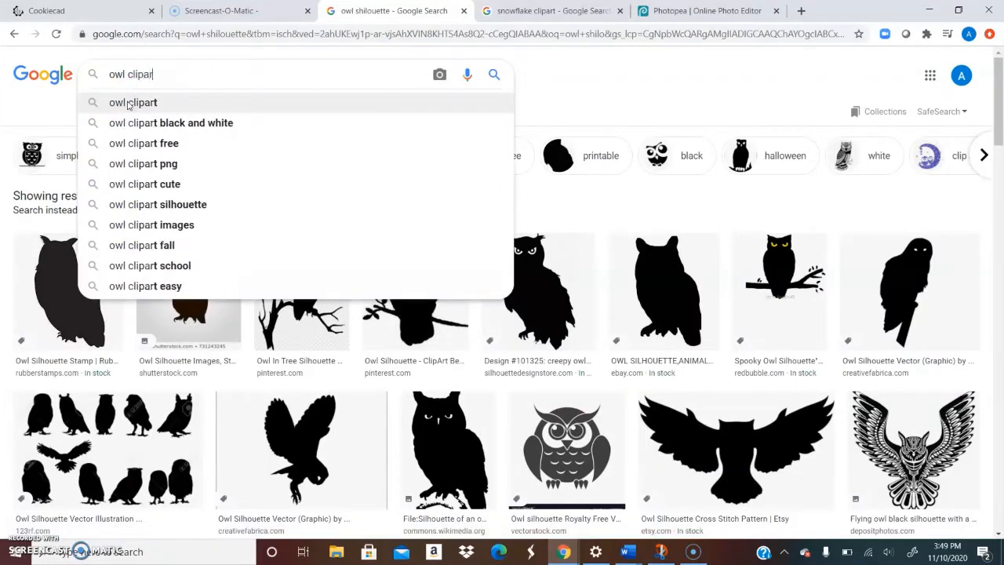
pyautogui.click(131, 102)
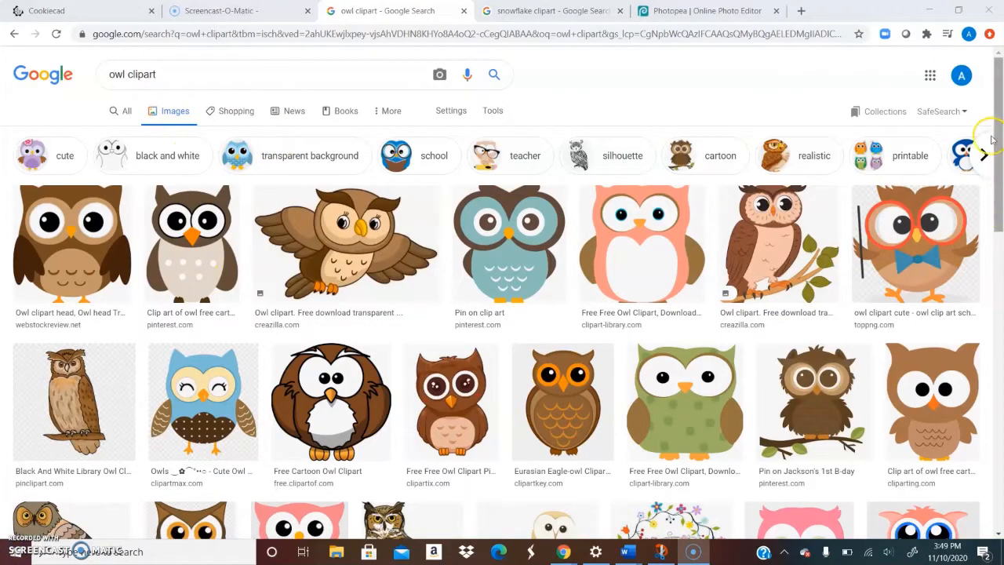
pyautogui.scroll(-3)
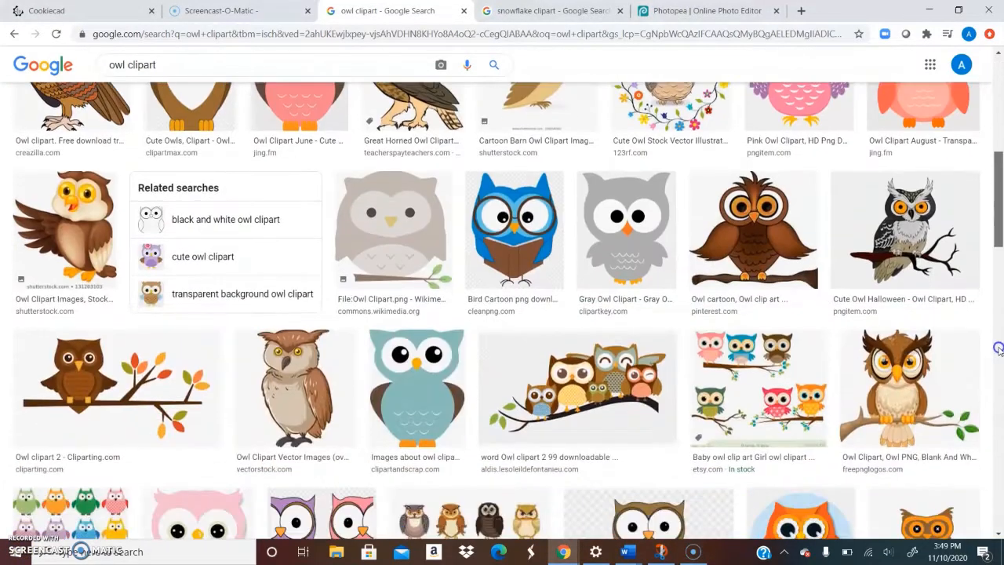
pyautogui.scroll(-3)
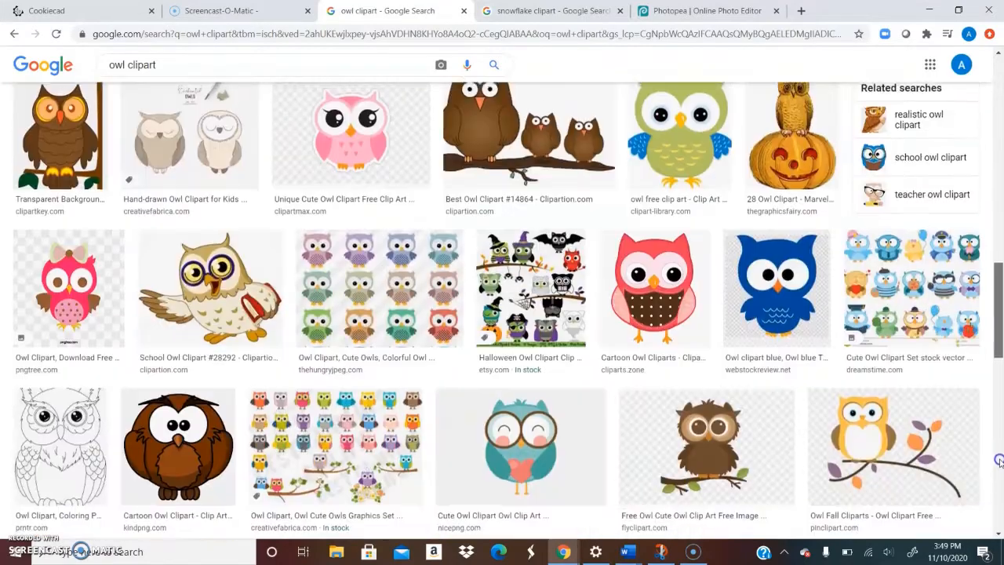
pyautogui.scroll(3)
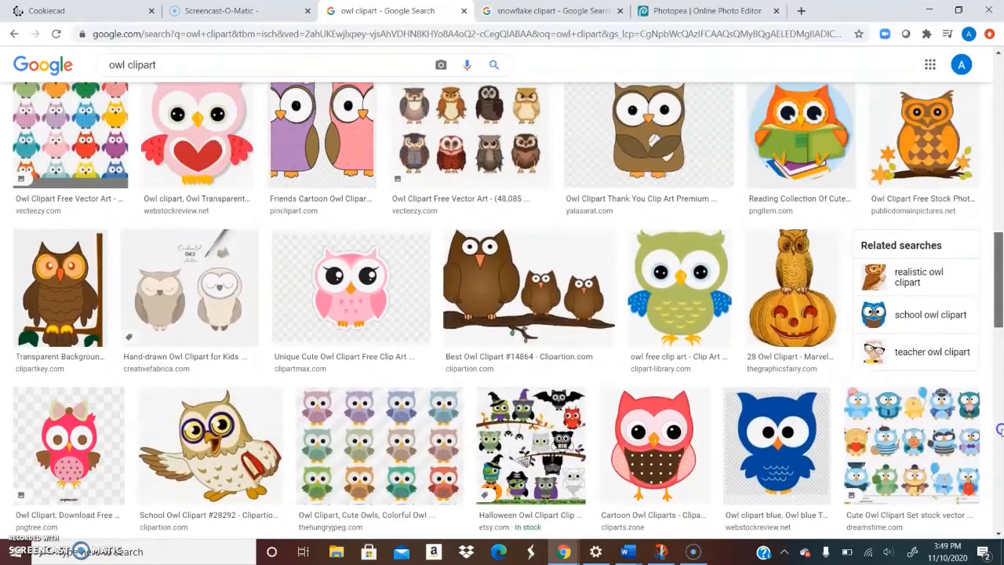
pyautogui.scroll(-3)
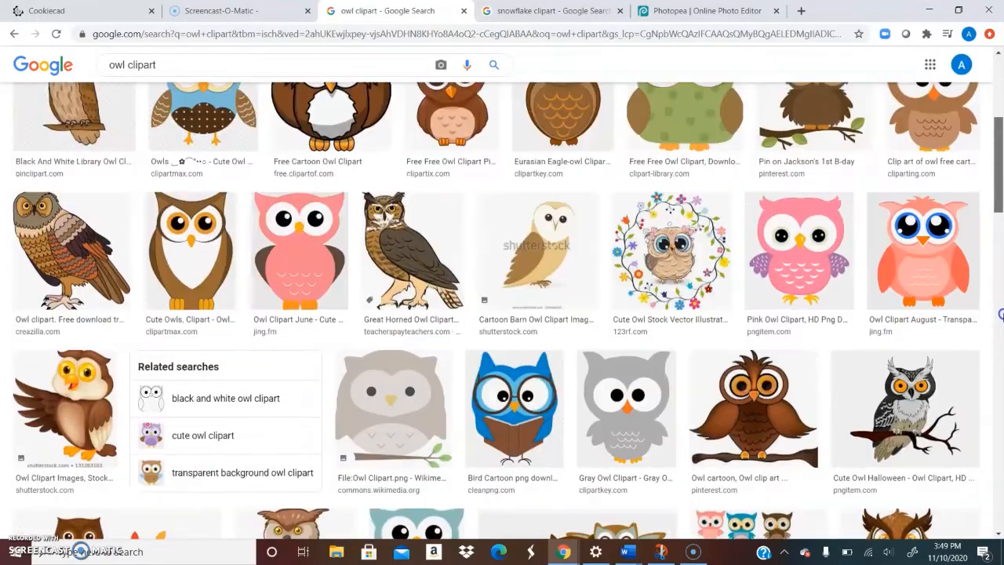
pyautogui.scroll(-3)
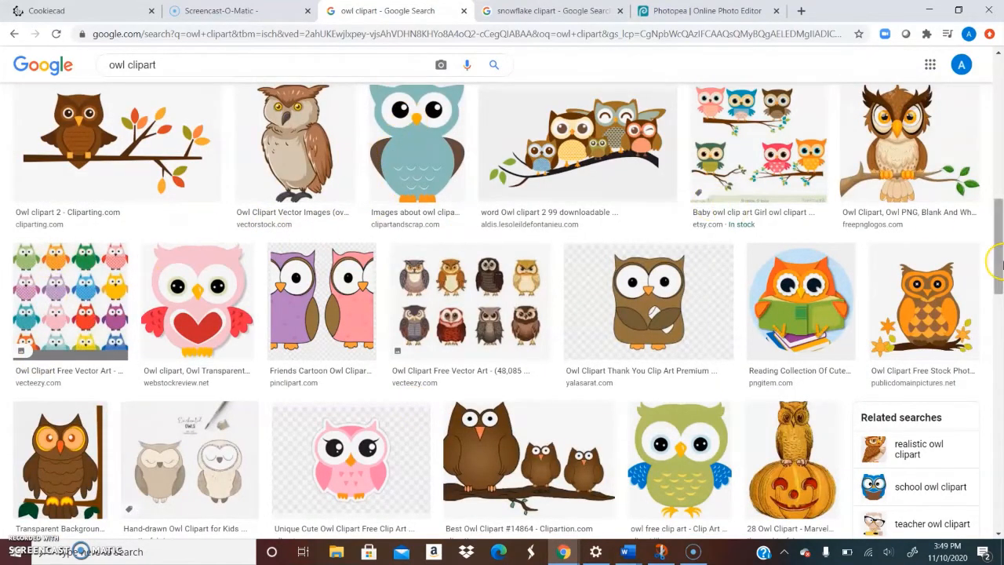
pyautogui.scroll(3)
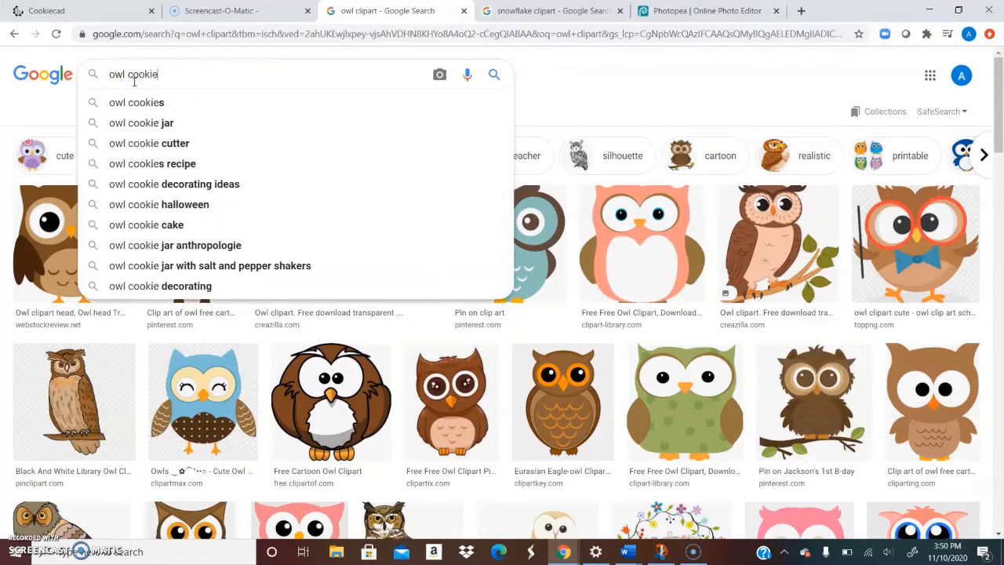
pyautogui.write('cutter')
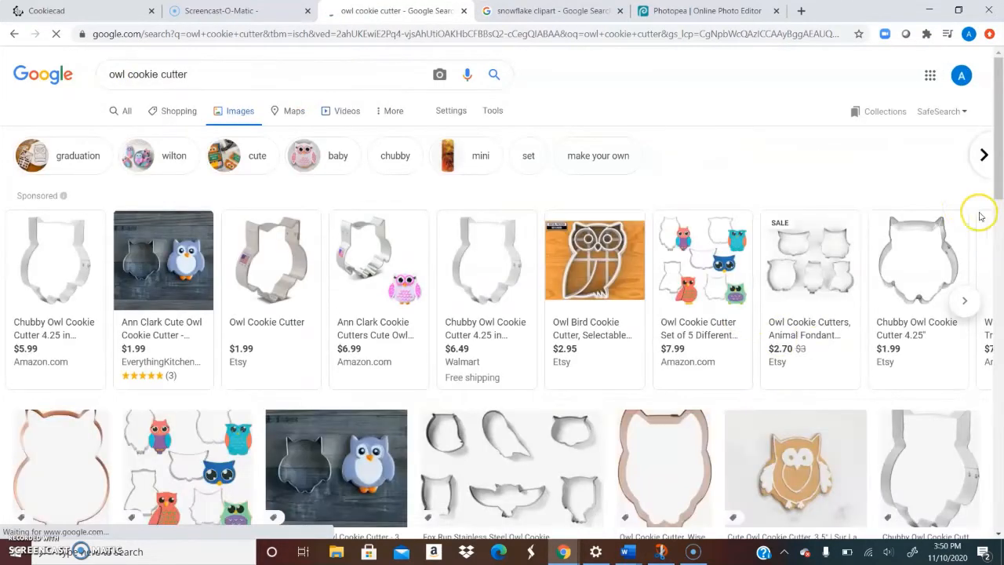
pyautogui.scroll(-3)
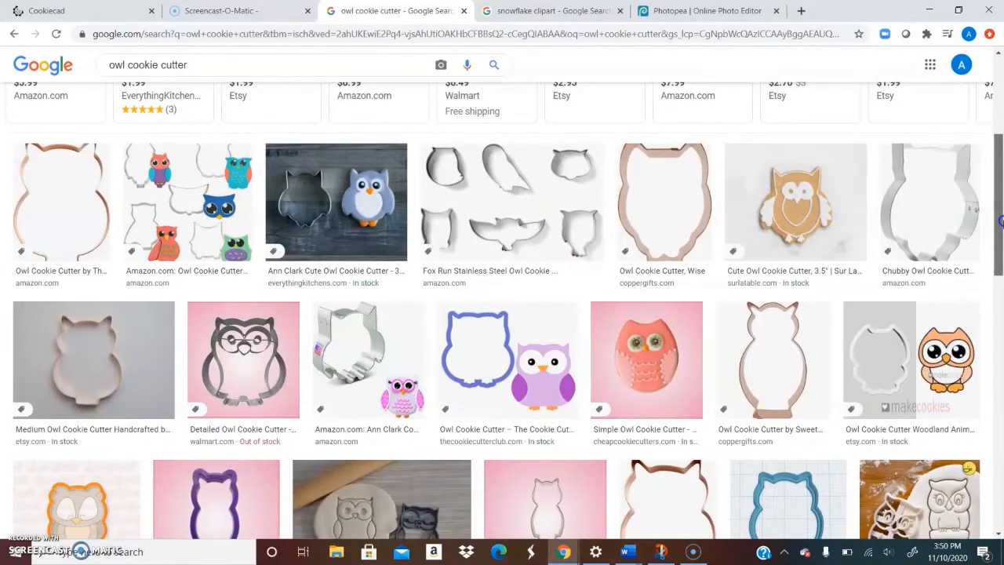
pyautogui.scroll(-3)
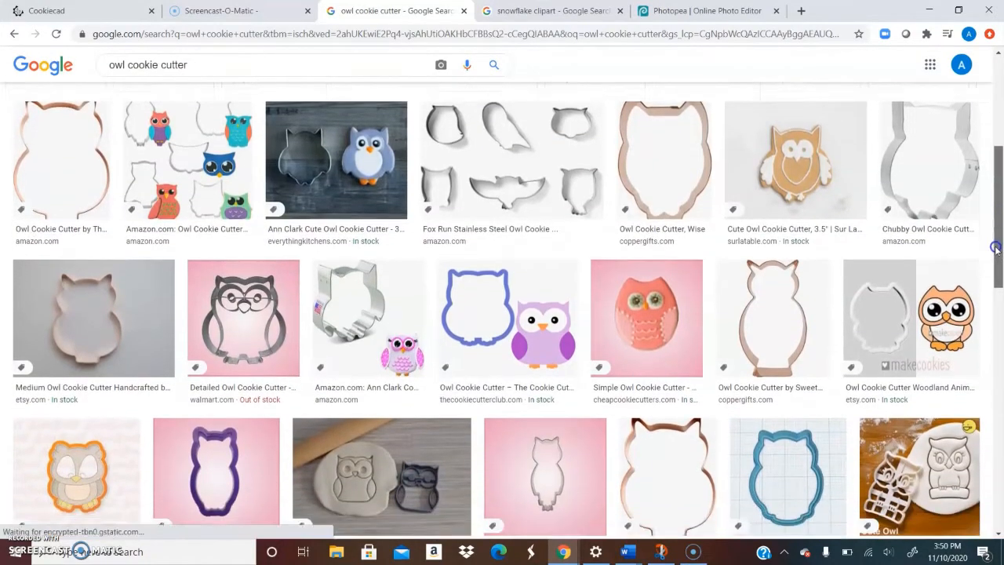
pyautogui.scroll(-3)
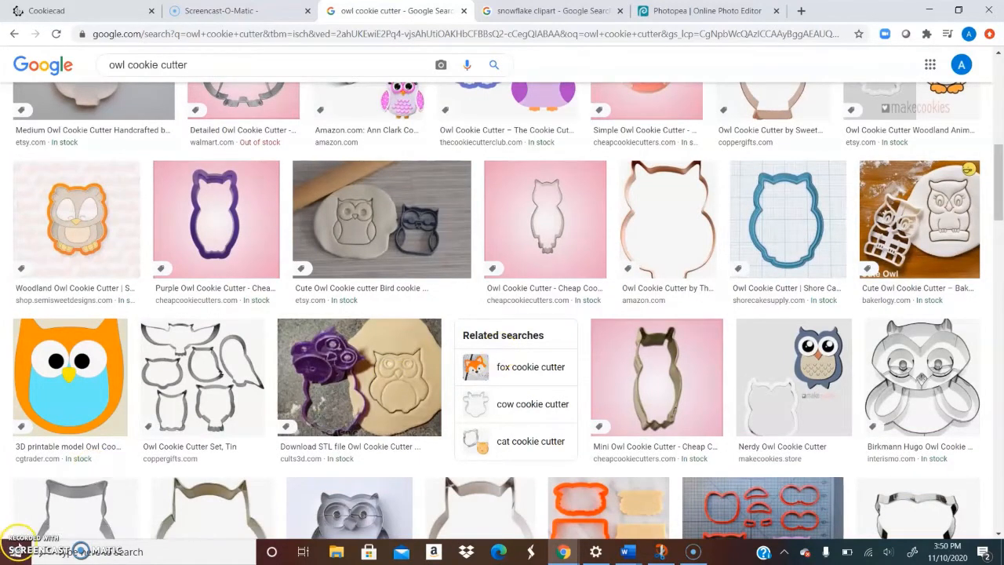
pyautogui.scroll(3)
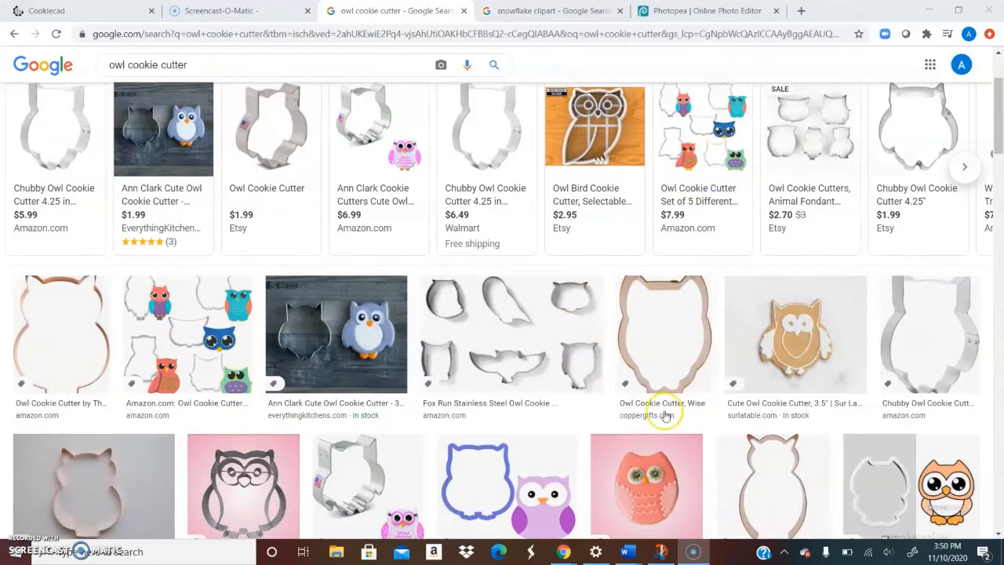
pyautogui.moveTo(734, 304)
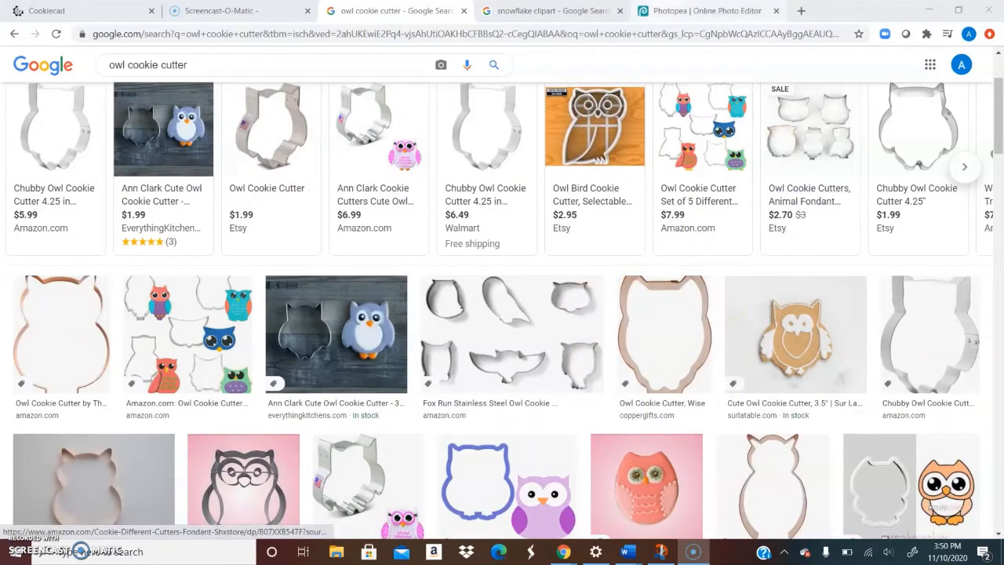
pyautogui.click(706, 10)
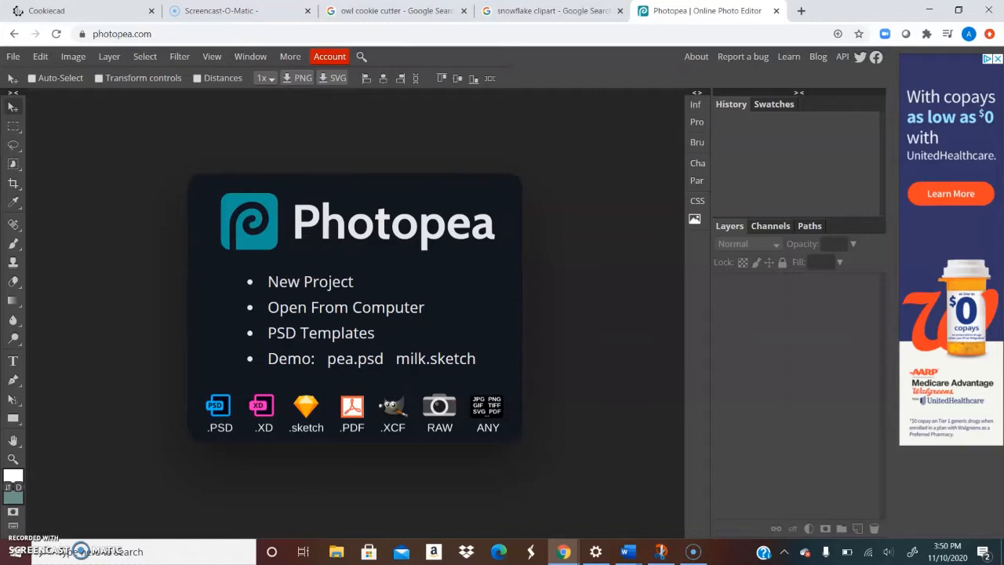
pyautogui.moveTo(160, 148)
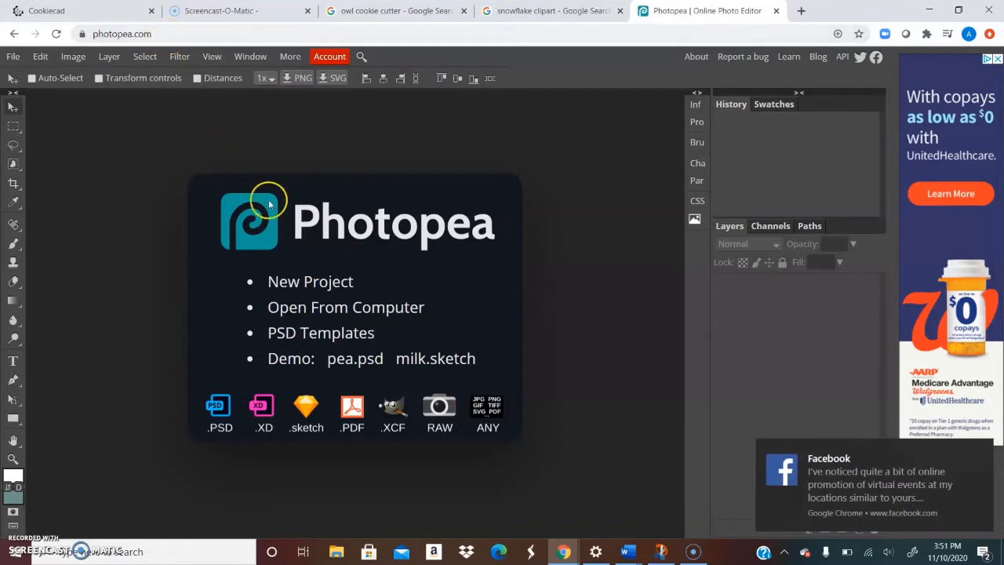
pyautogui.moveTo(81, 386)
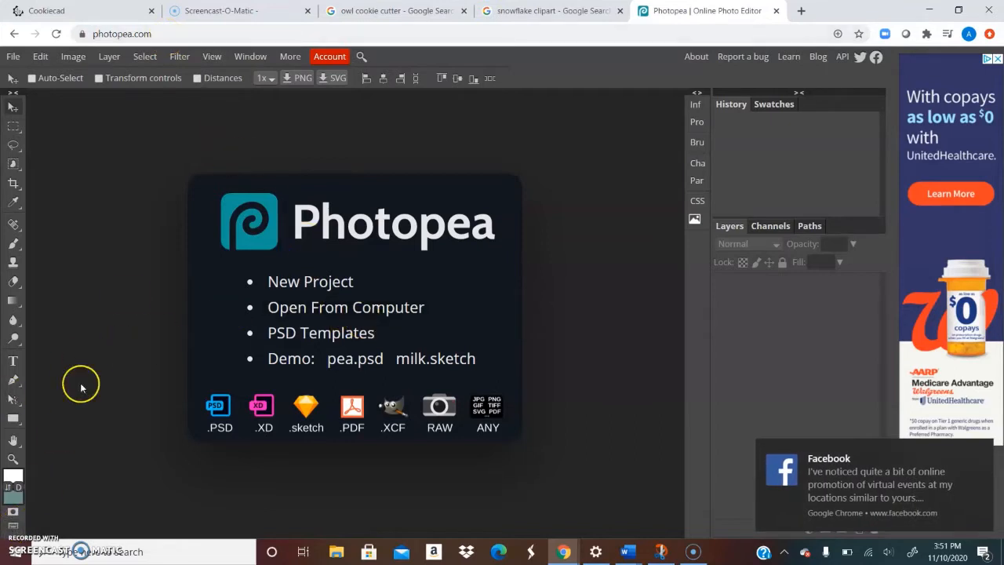
pyautogui.moveTo(28, 50)
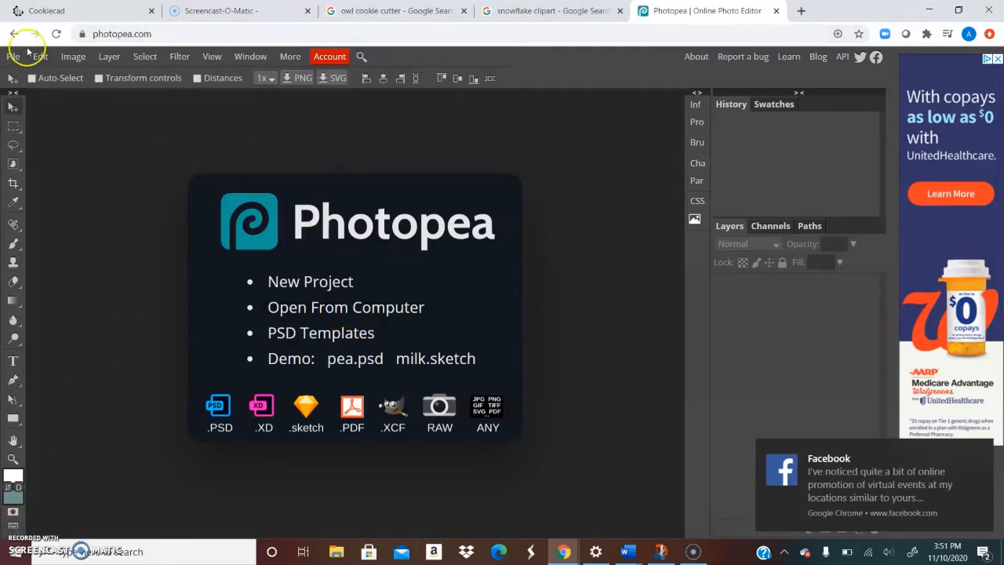
# Step: Switch to the Photopea tab showing its welcome screen
pyautogui.click(13, 56)
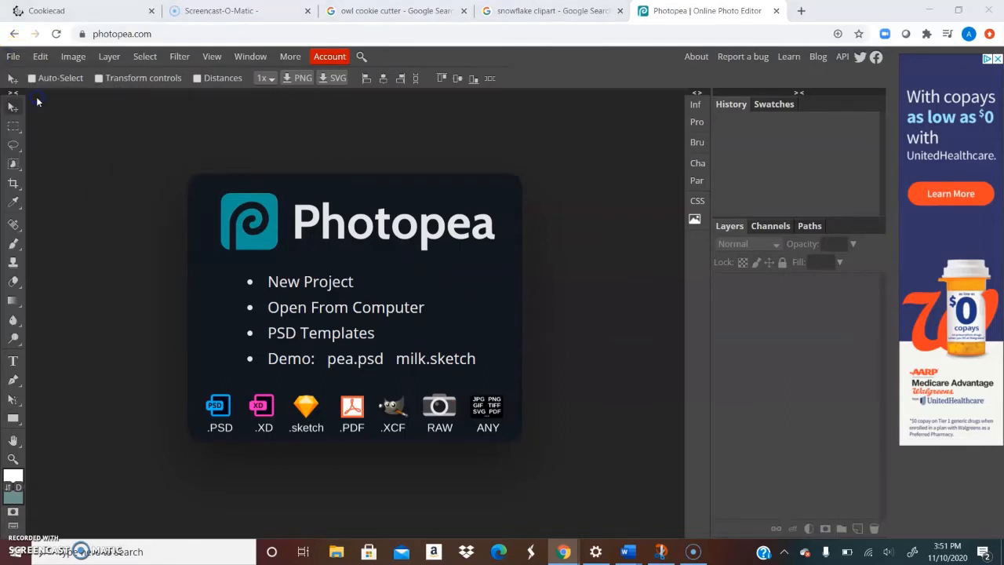
# Step: Open the owl cookie cutter picture from the Pictures library as a new document
pyautogui.click(345, 306)
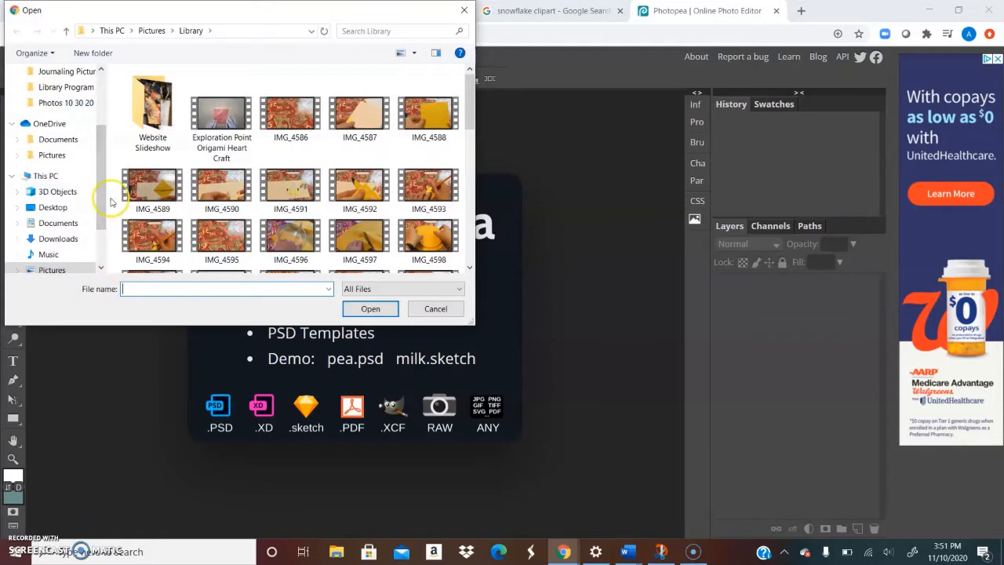
pyautogui.moveTo(113, 201)
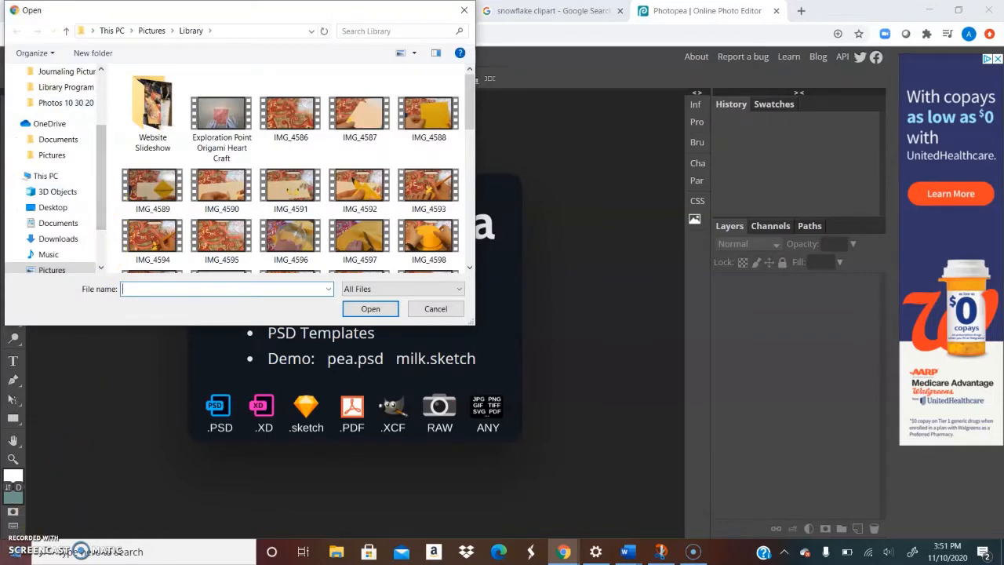
pyautogui.scroll(-3)
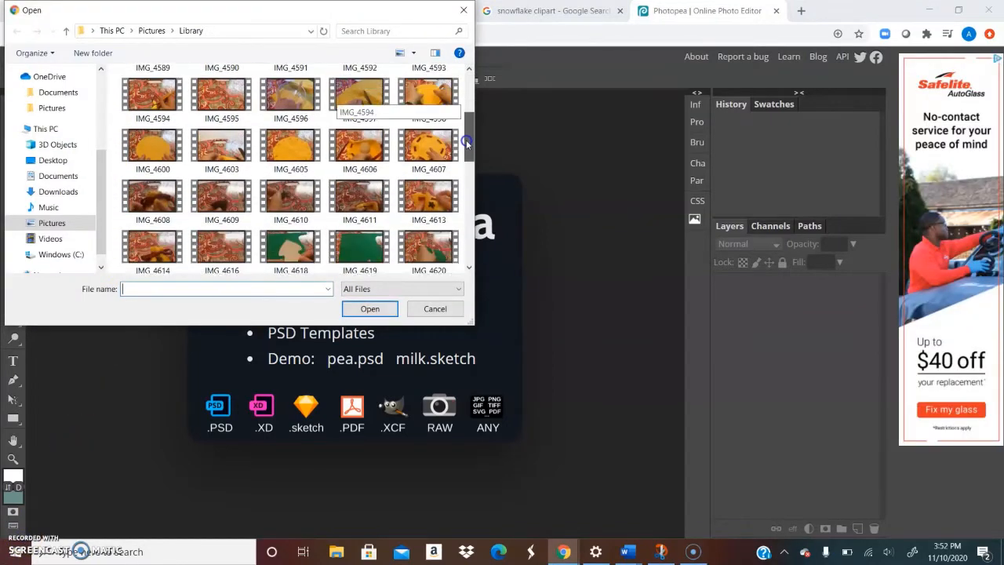
pyautogui.scroll(-3)
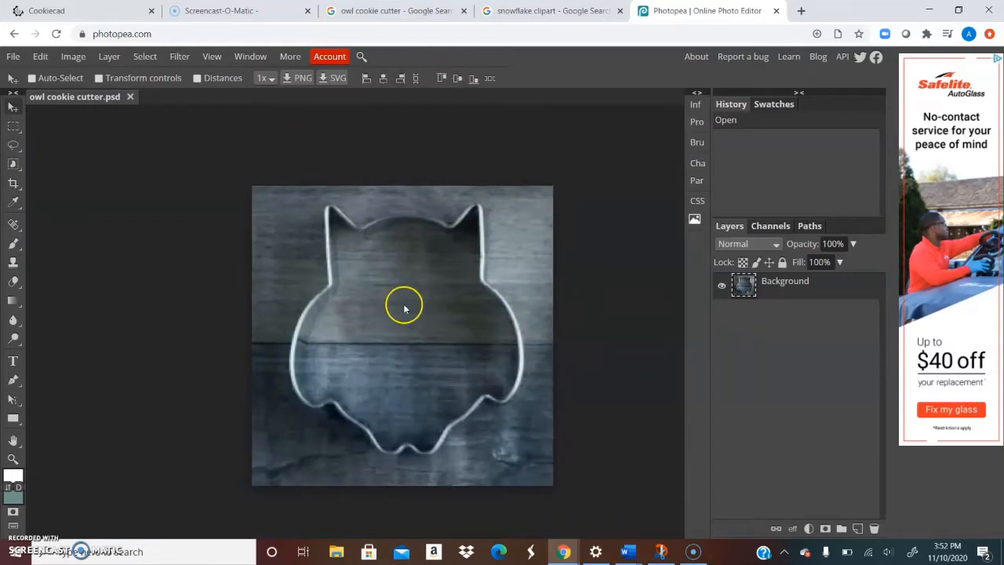
pyautogui.moveTo(297, 253)
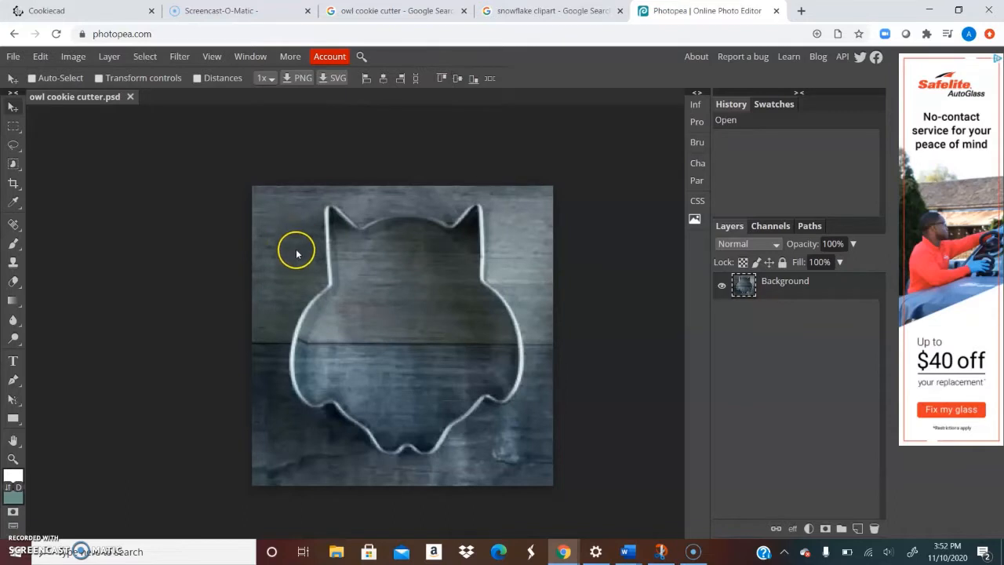
pyautogui.moveTo(296, 254)
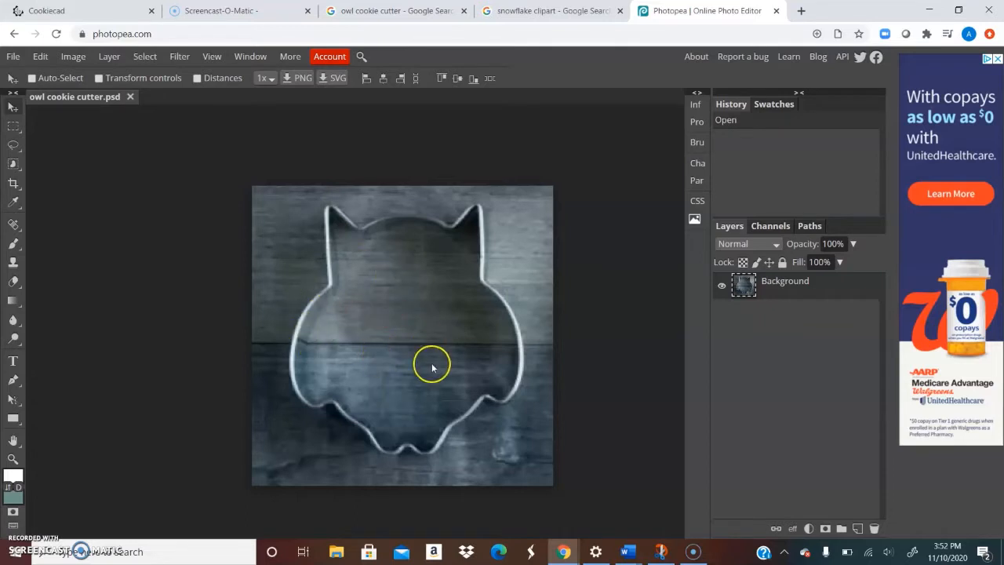
pyautogui.moveTo(55, 274)
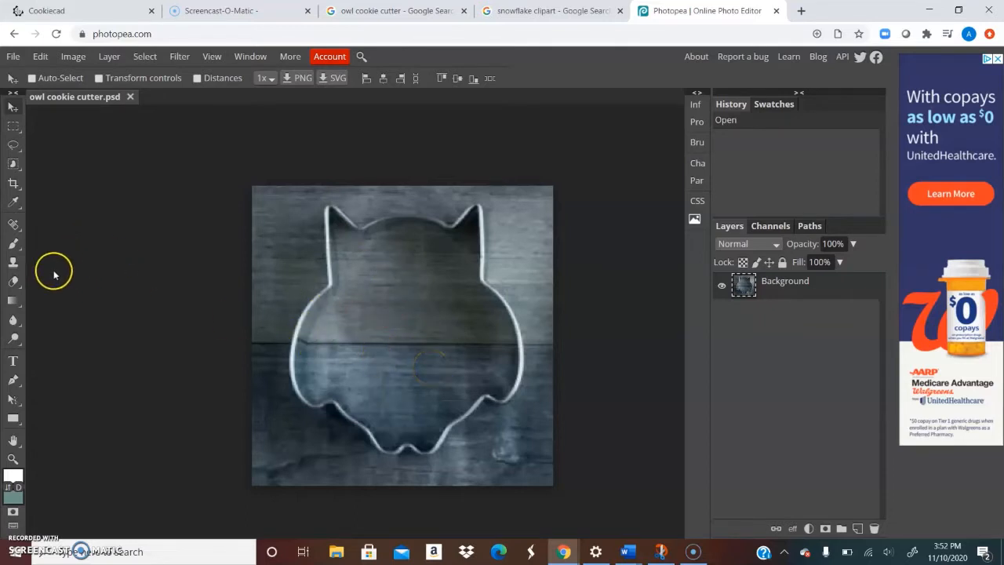
# Step: Set the foreground painting colour to blue 4d3ac8 in the Color Picker
pyautogui.click(12, 471)
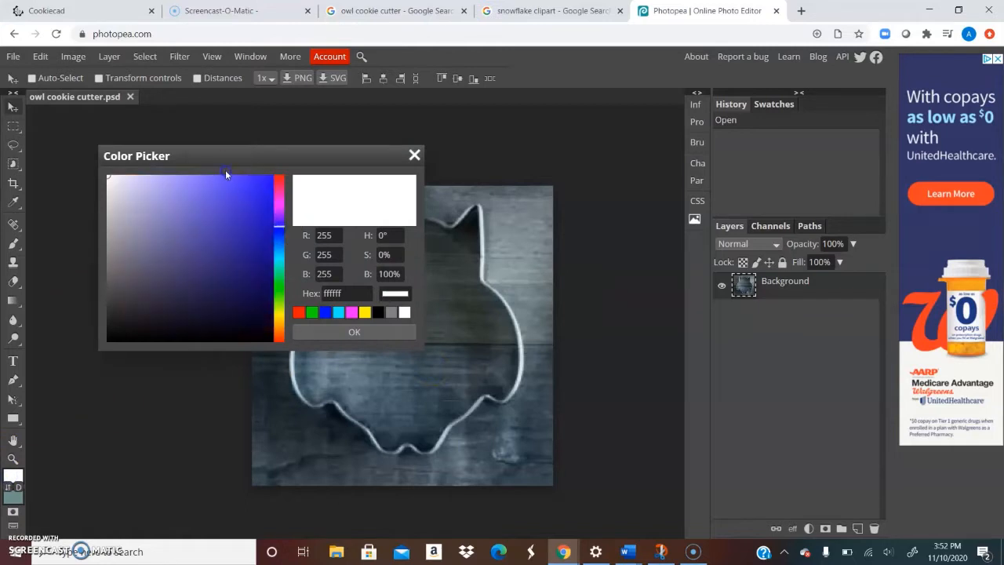
pyautogui.click(226, 211)
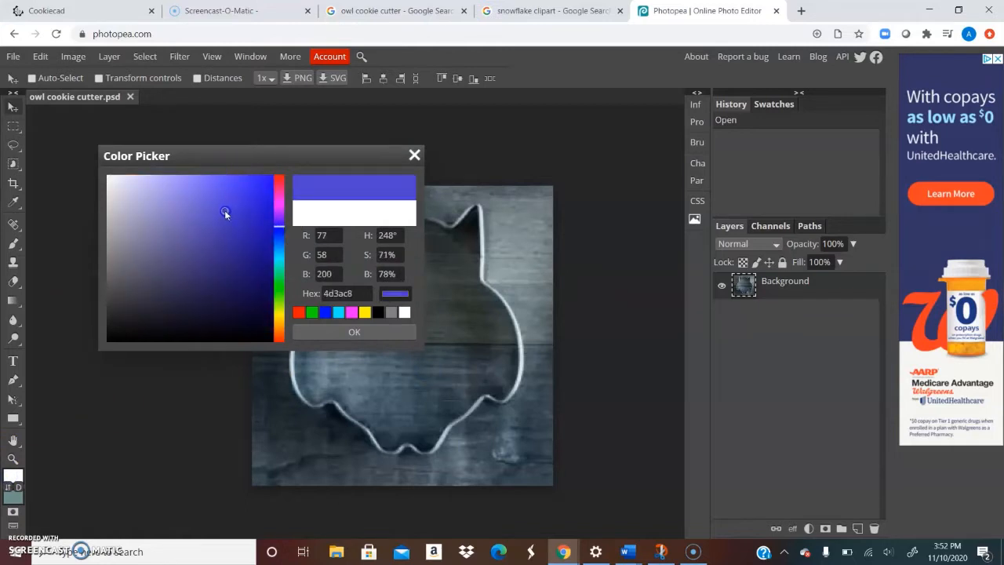
pyautogui.click(355, 331)
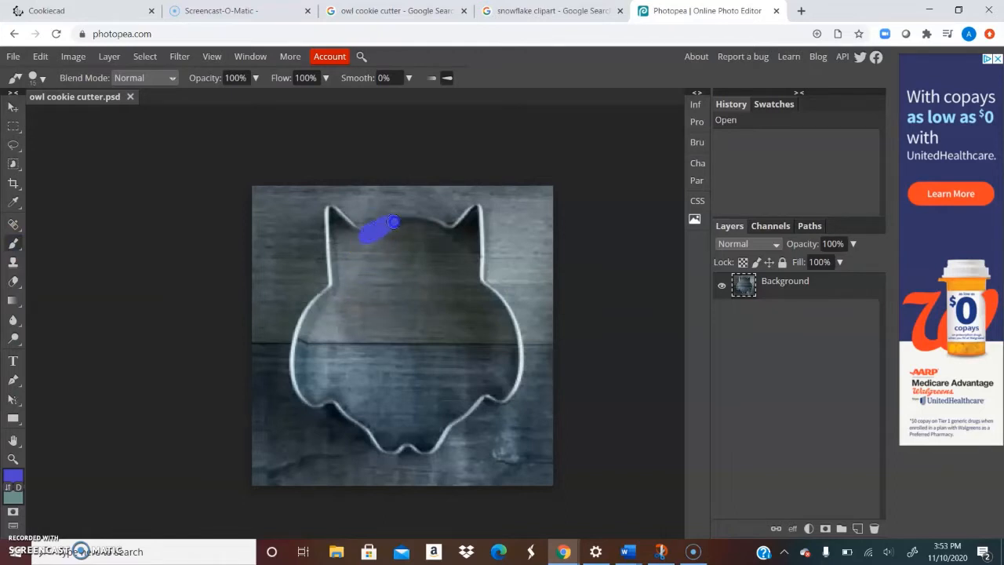
# Step: Paint a thick blue stroke along the owl's head top toward the right ear
pyautogui.moveTo(384, 227); pyautogui.dragTo(439, 229)
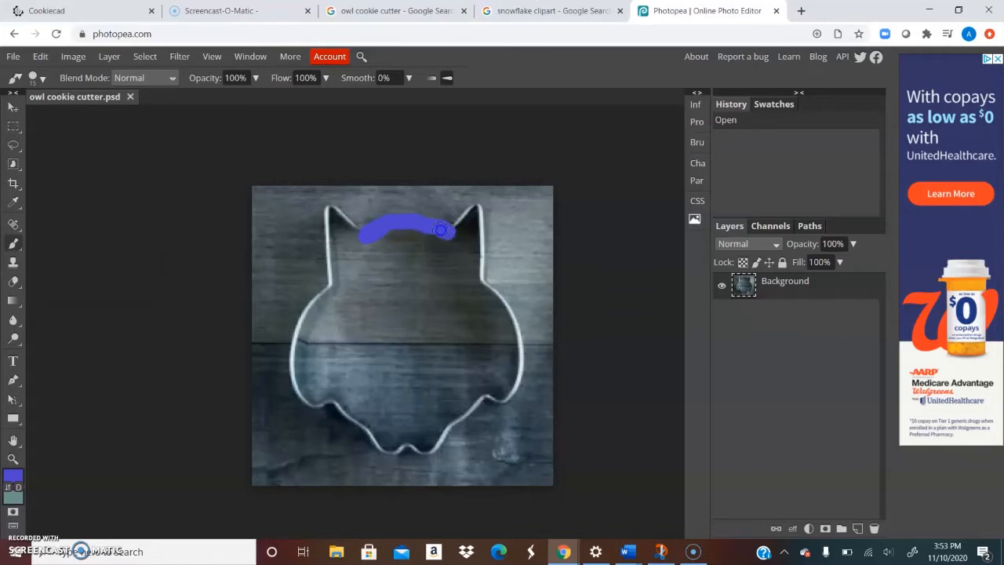
pyautogui.moveTo(440, 229); pyautogui.dragTo(367, 229)
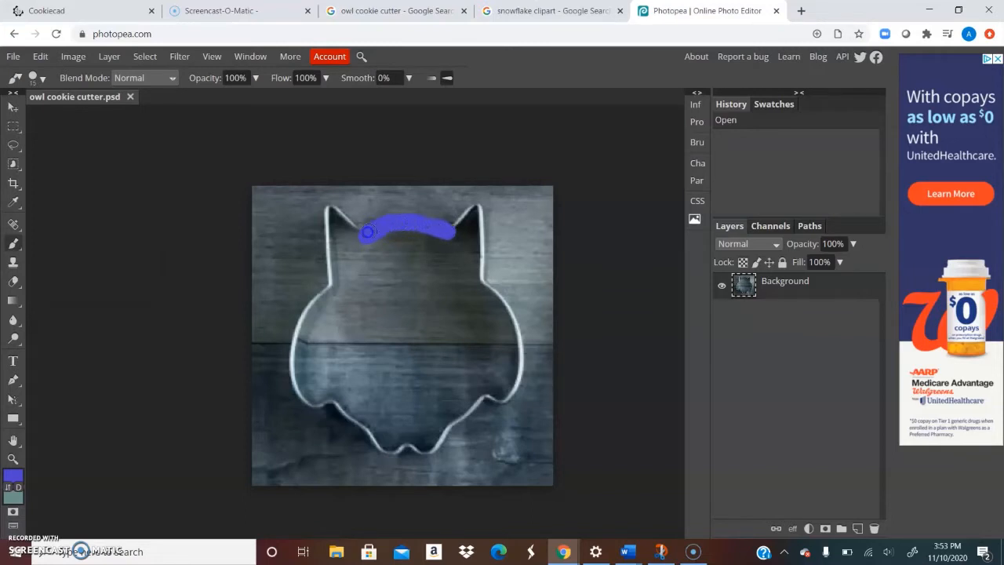
pyautogui.moveTo(368, 229); pyautogui.dragTo(467, 217)
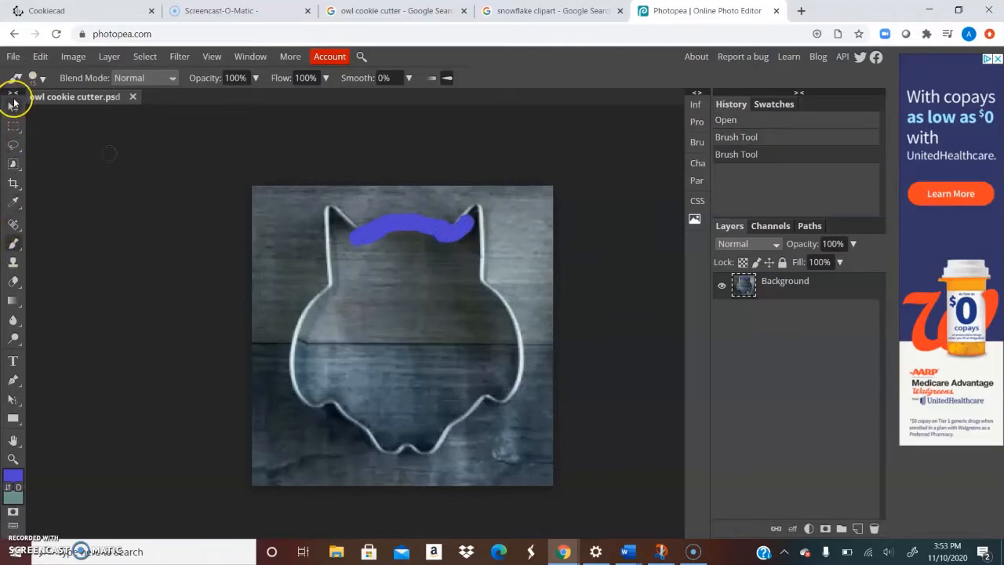
# Step: Reduce the brush size to a thin 3 px tip
pyautogui.click(35, 79)
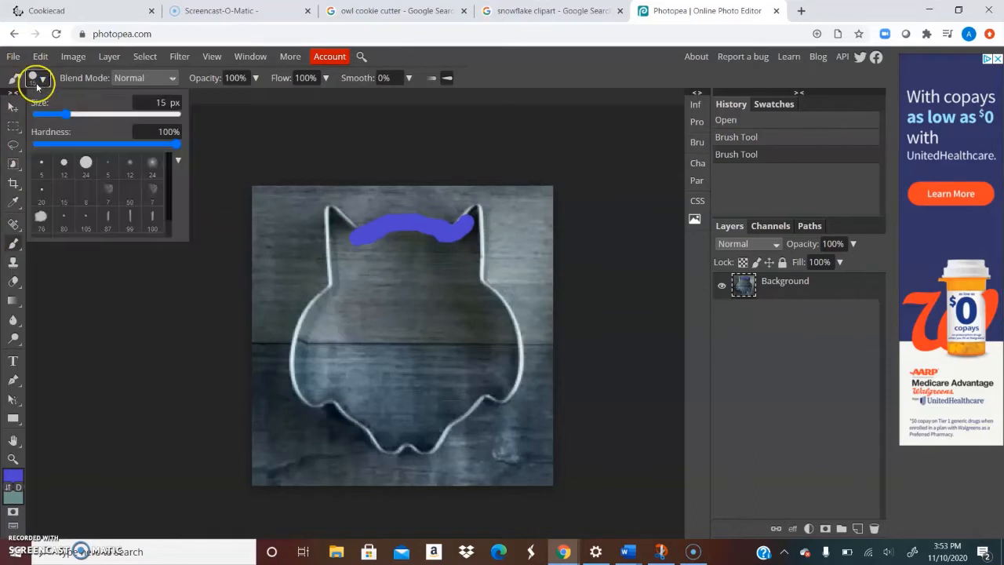
pyautogui.moveTo(69, 113); pyautogui.dragTo(40, 113)
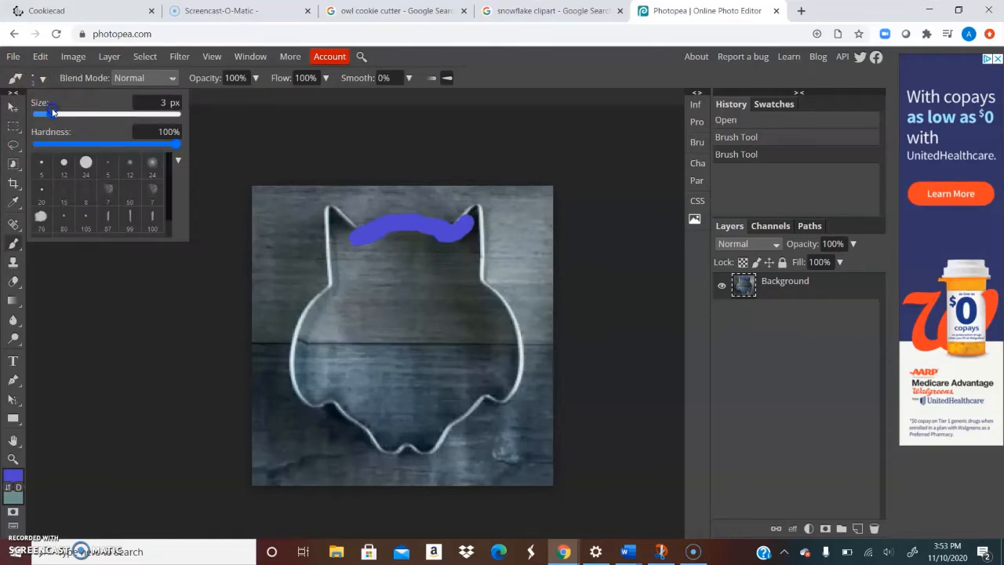
pyautogui.click(328, 212)
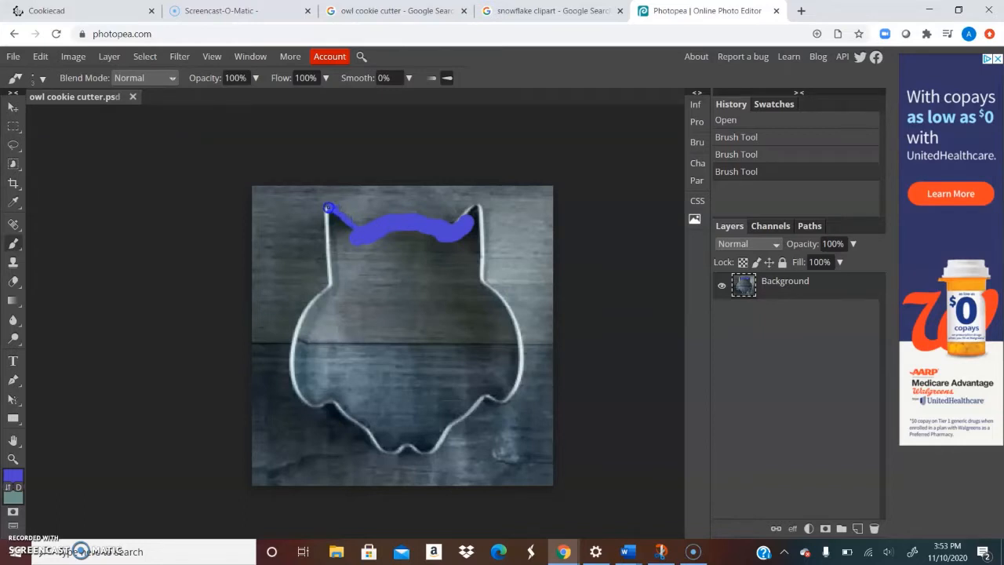
# Step: Trace the owl outline in blue, undoing a stray stroke via History
pyautogui.click(327, 210)
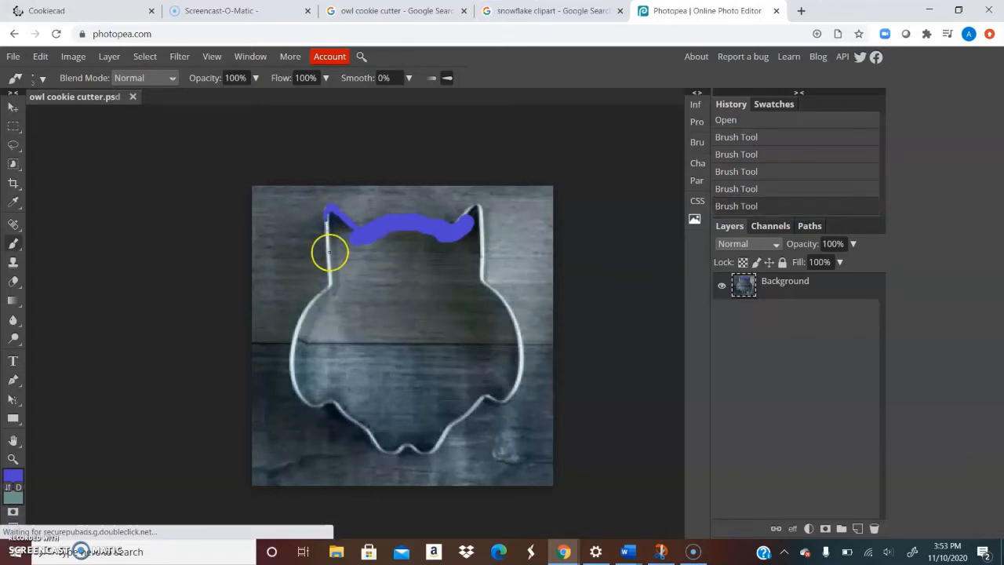
pyautogui.moveTo(329, 286)
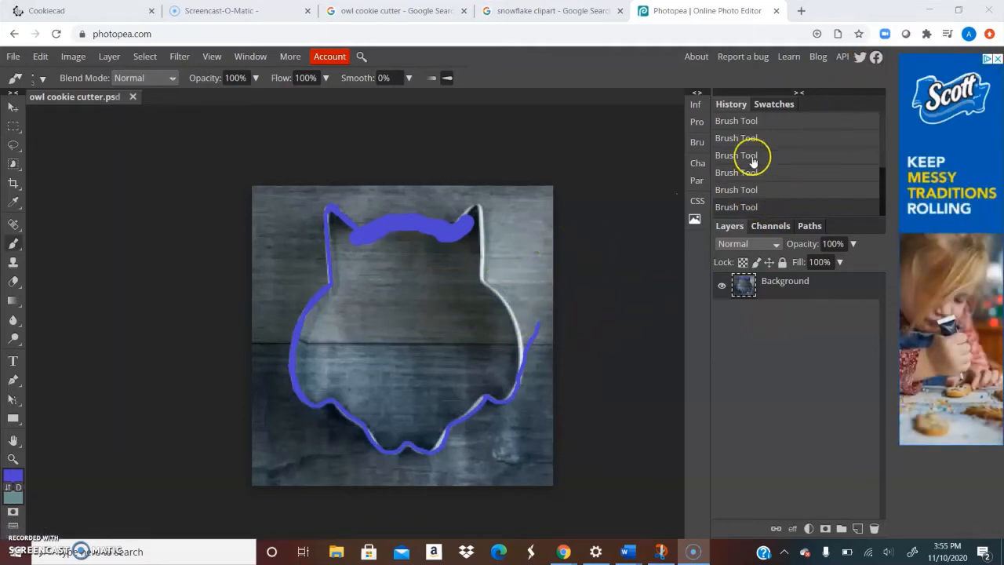
pyautogui.moveTo(750, 189)
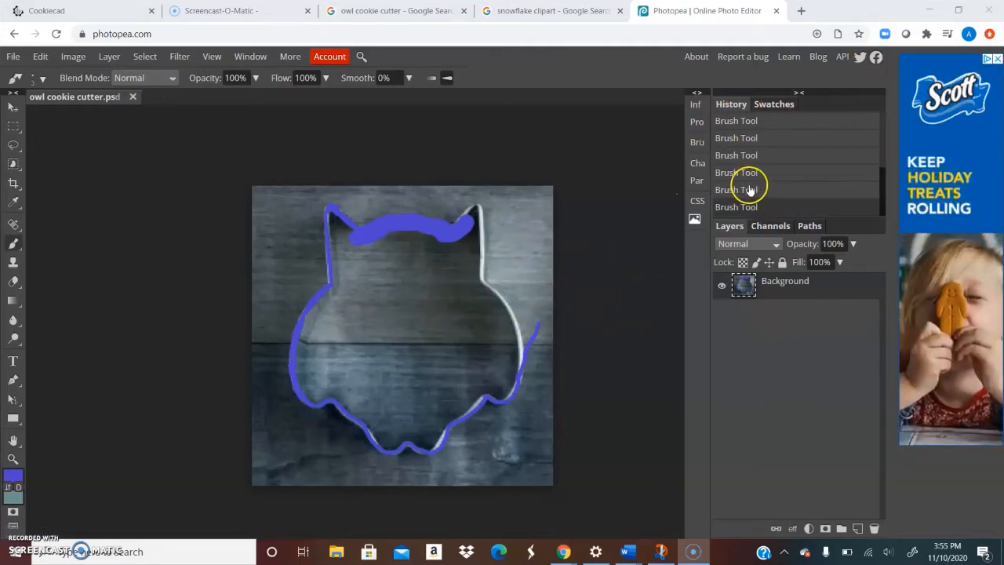
pyautogui.click(736, 188)
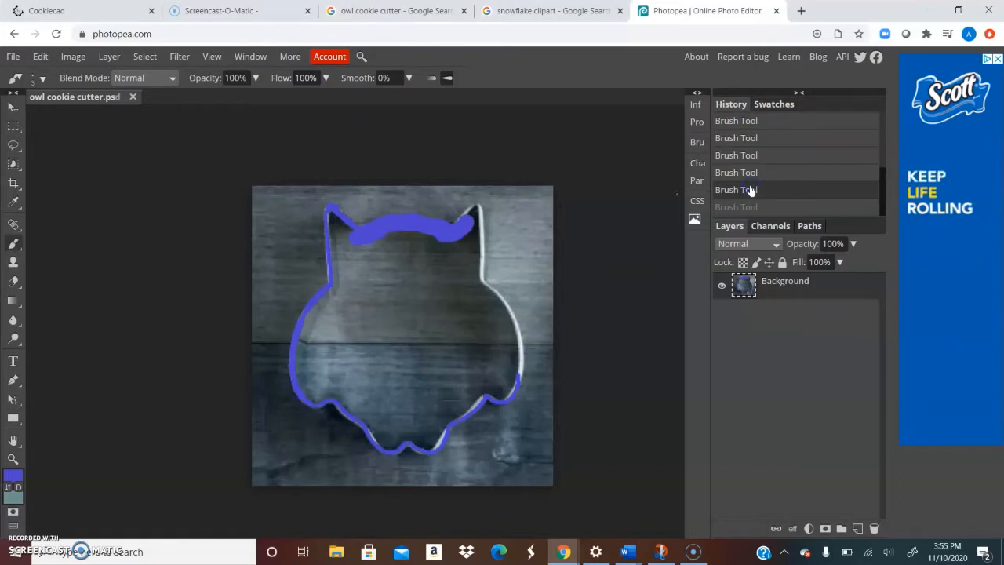
pyautogui.click(735, 155)
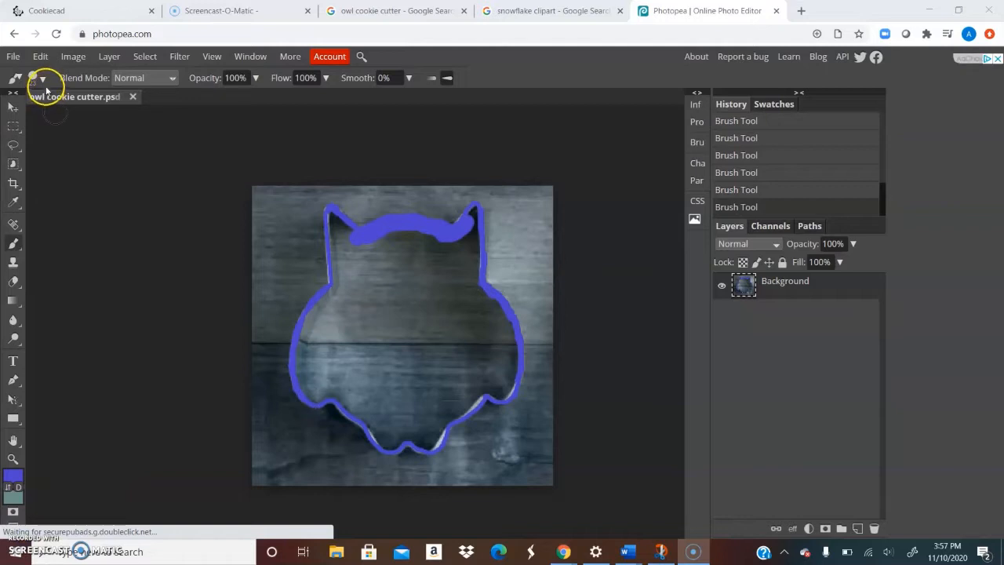
# Step: Paint over the owl's body until it is a solid blue silhouette
pyautogui.click(38, 77)
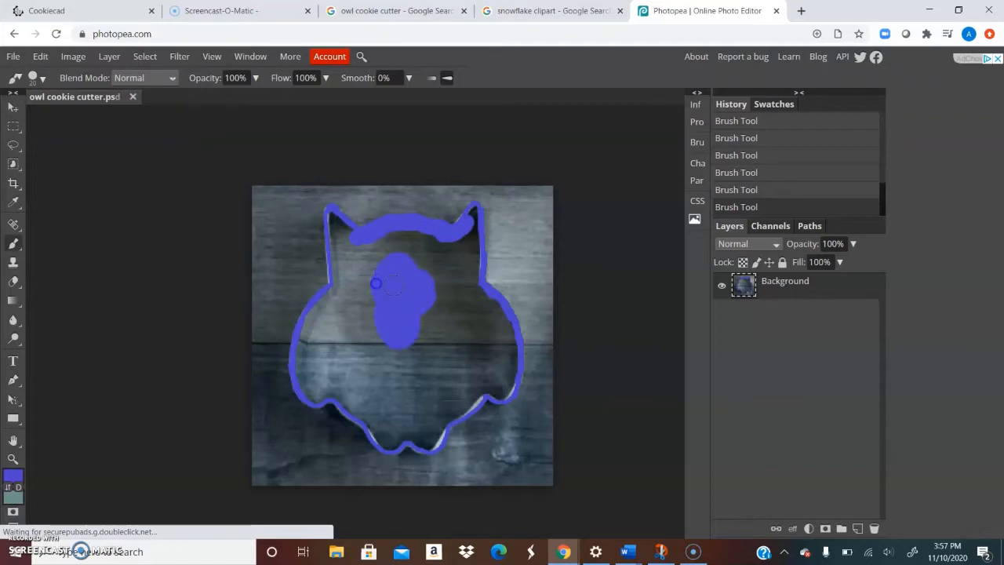
pyautogui.moveTo(385, 282); pyautogui.dragTo(351, 370)
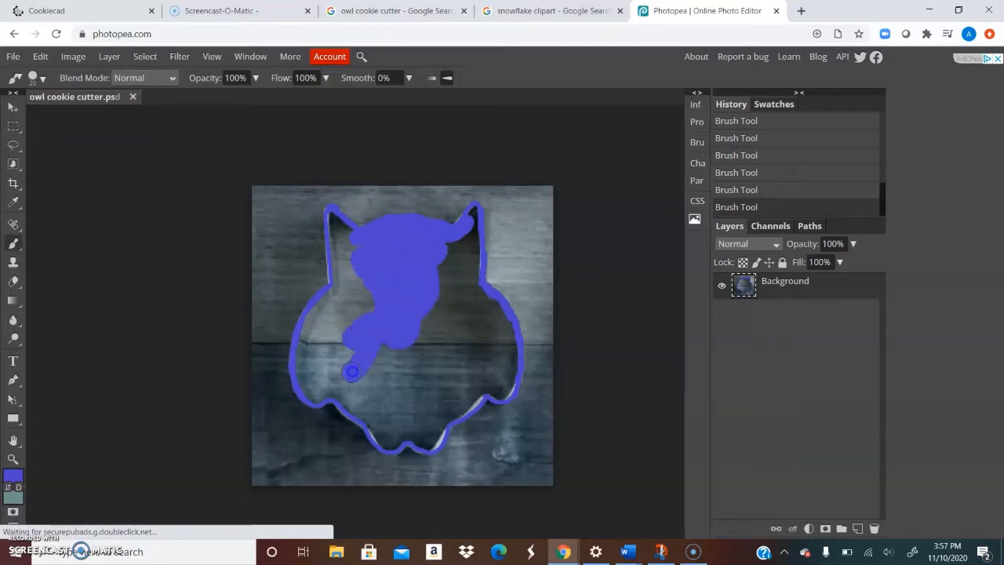
pyautogui.moveTo(351, 370); pyautogui.dragTo(314, 323)
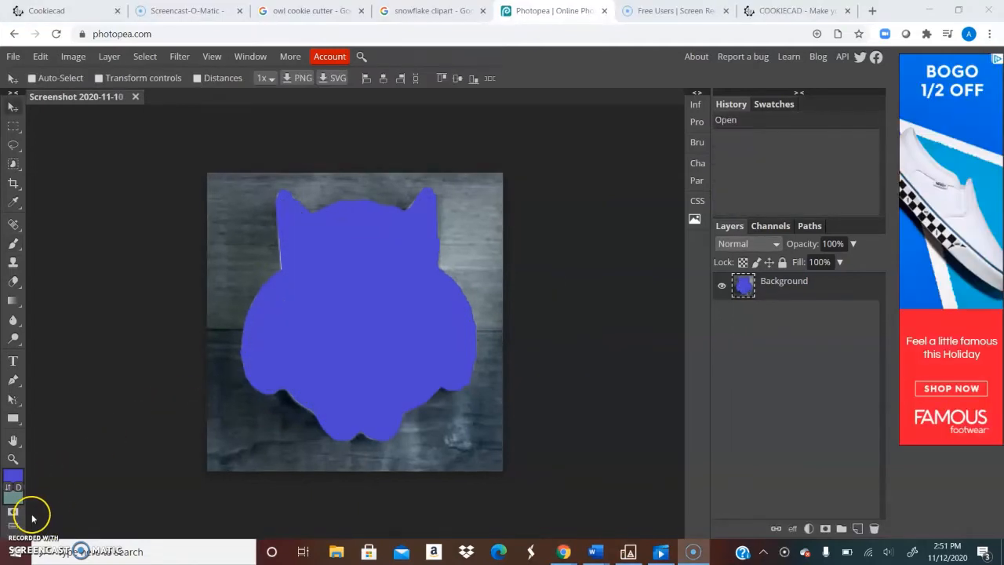
pyautogui.moveTo(427, 254)
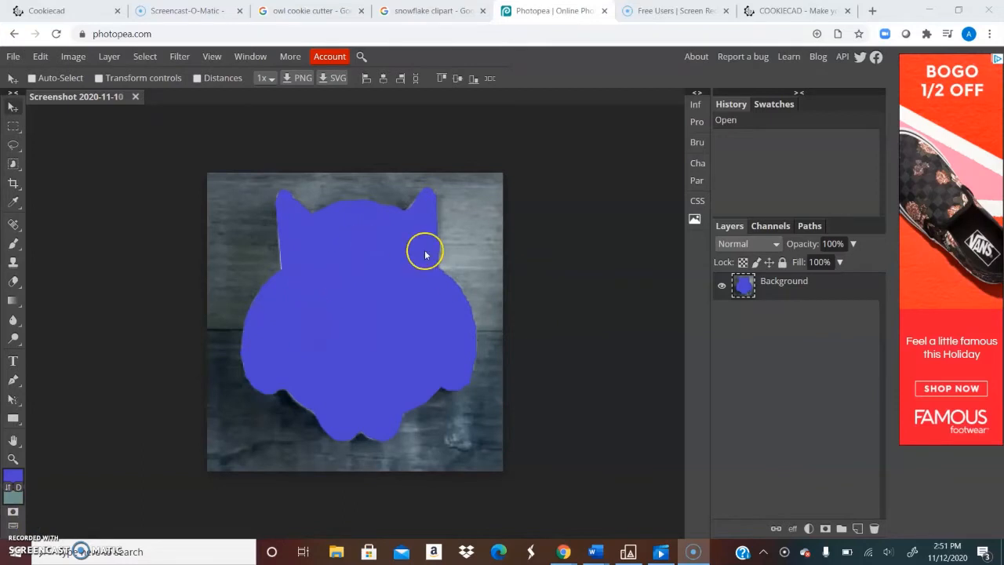
pyautogui.moveTo(333, 351)
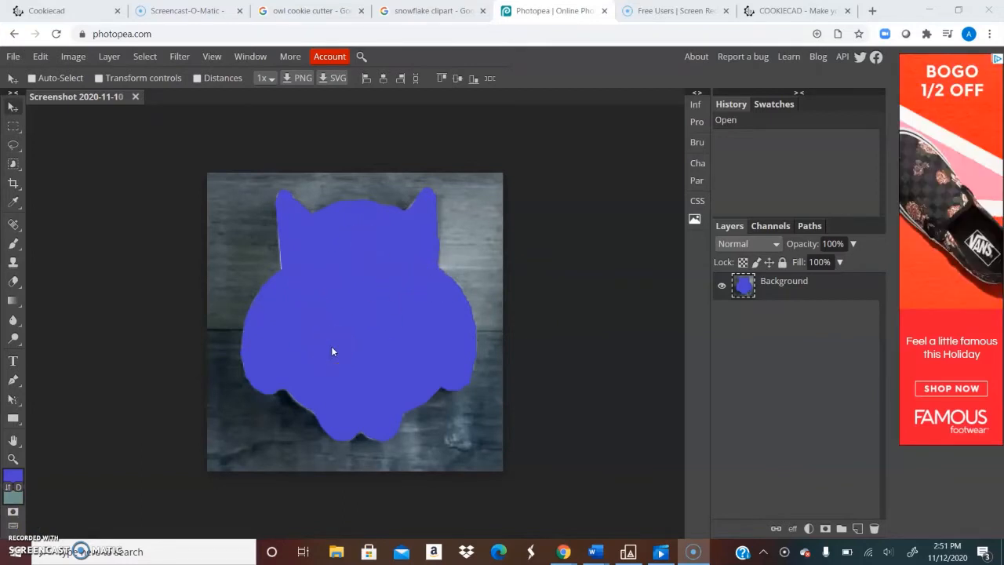
pyautogui.moveTo(333, 352)
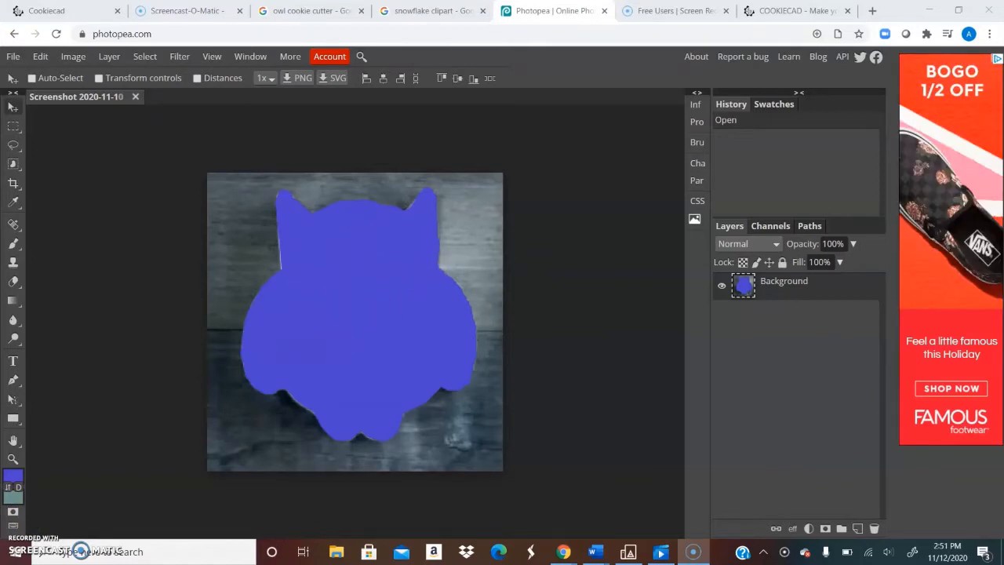
pyautogui.moveTo(106, 175)
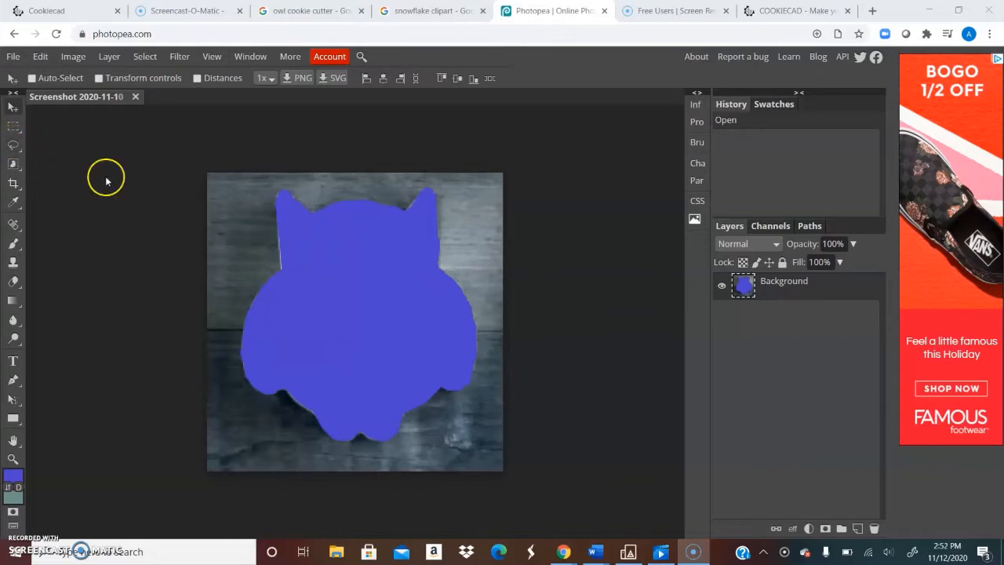
# Step: Activate the plain freehand Lasso Select tool
pyautogui.click(13, 147)
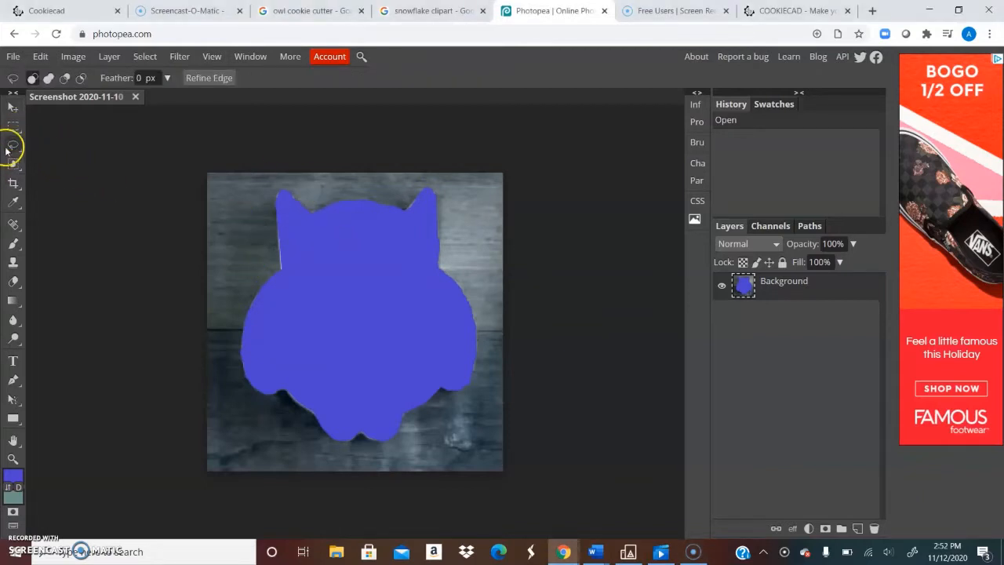
pyautogui.moveTo(22, 138)
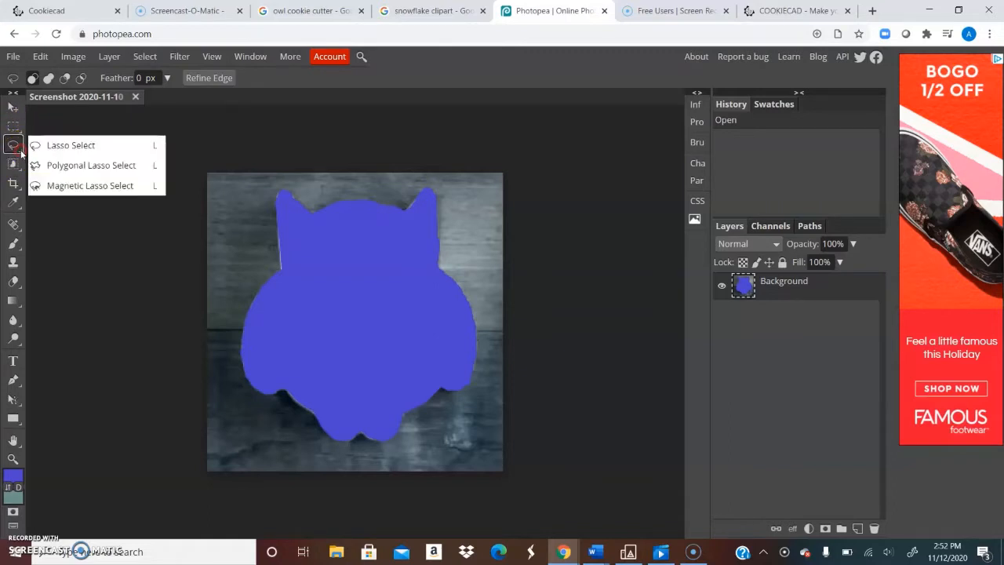
pyautogui.click(59, 193)
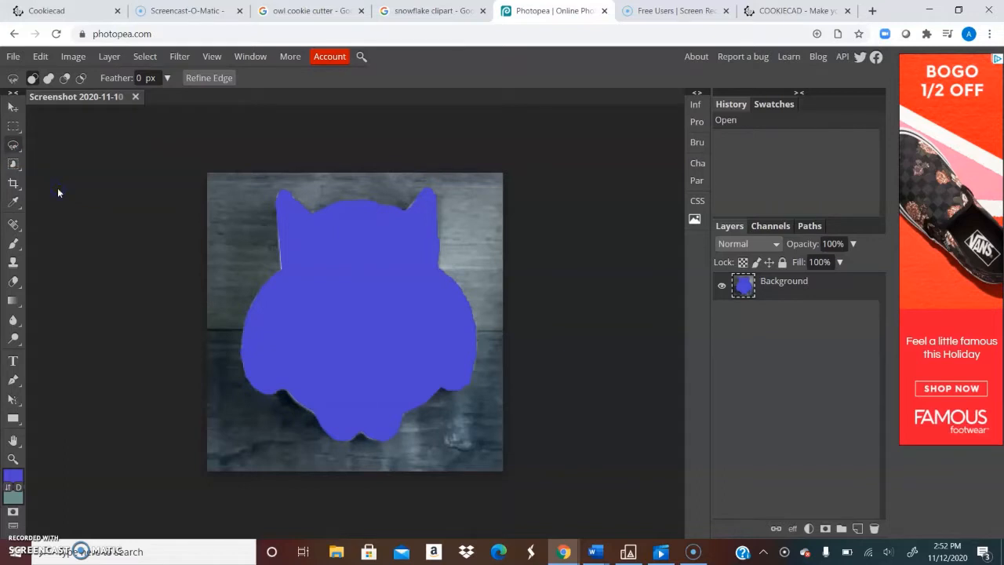
pyautogui.moveTo(315, 211)
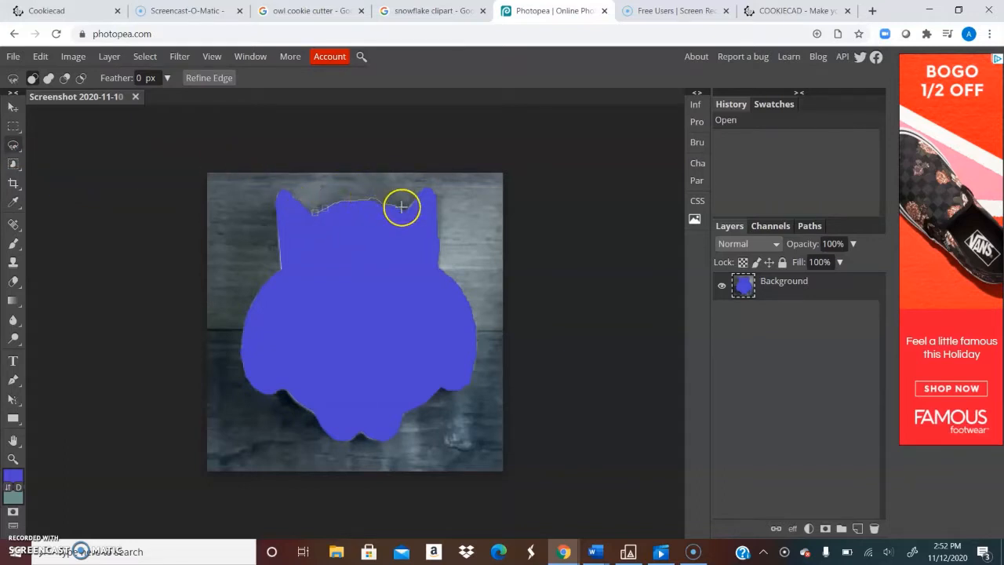
# Step: Lasso-trace the blue owl's outline and restore the dropped selection from History
pyautogui.click(401, 210)
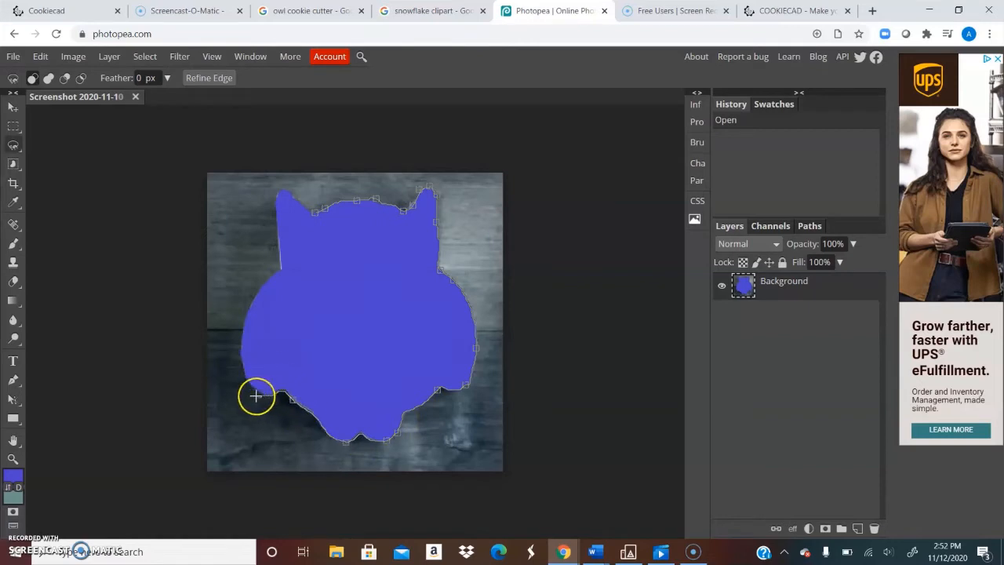
pyautogui.moveTo(276, 270)
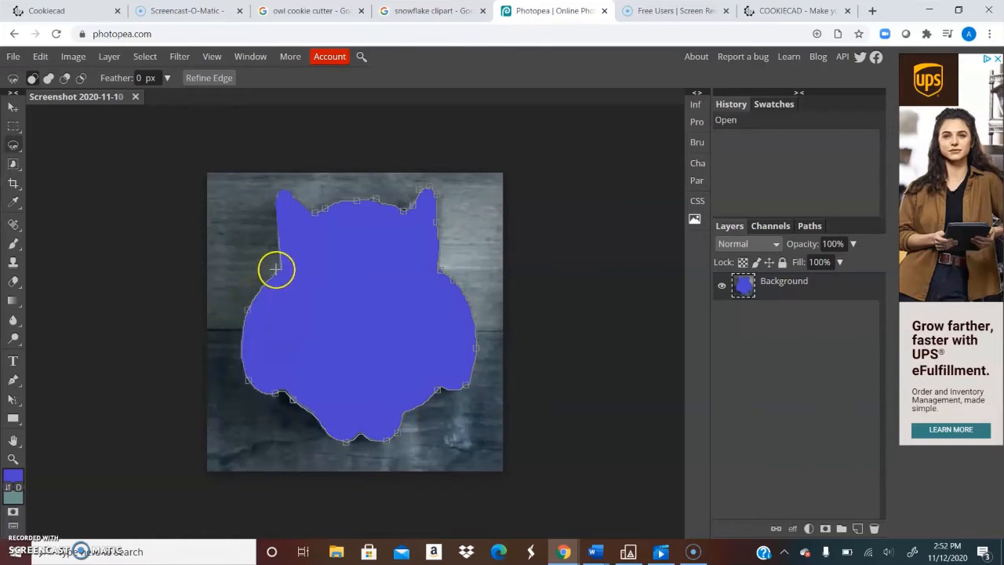
pyautogui.moveTo(270, 207)
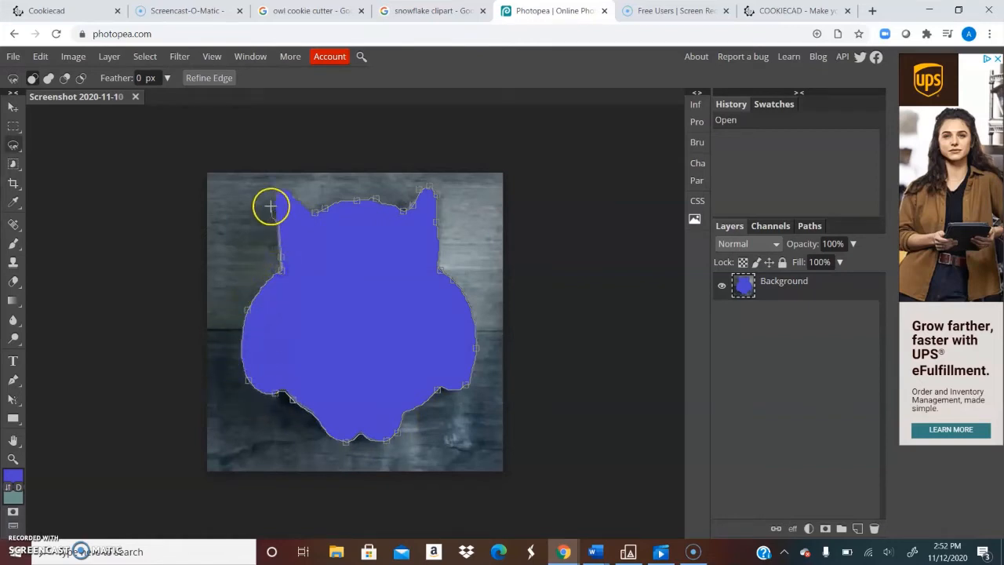
pyautogui.moveTo(274, 192)
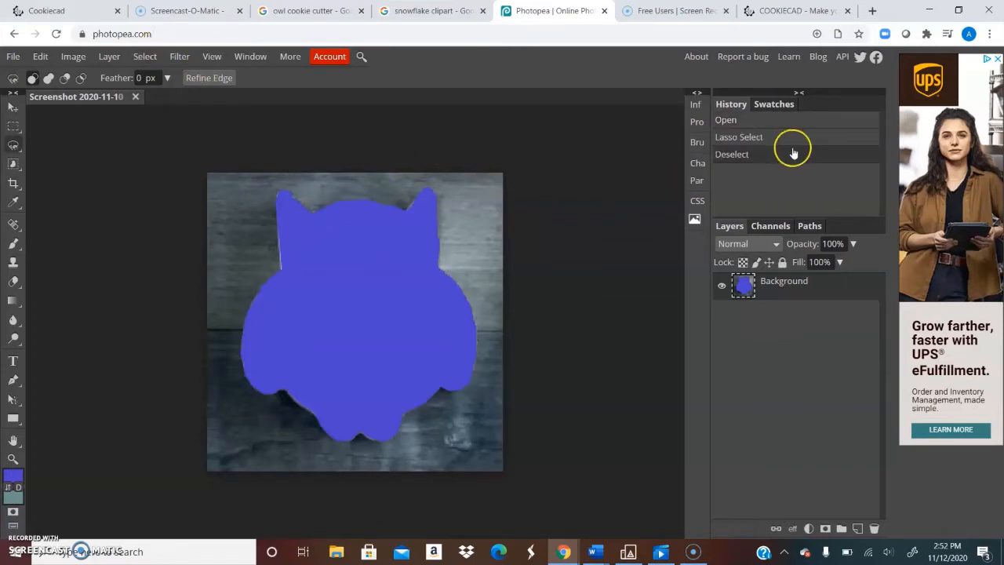
pyautogui.click(737, 136)
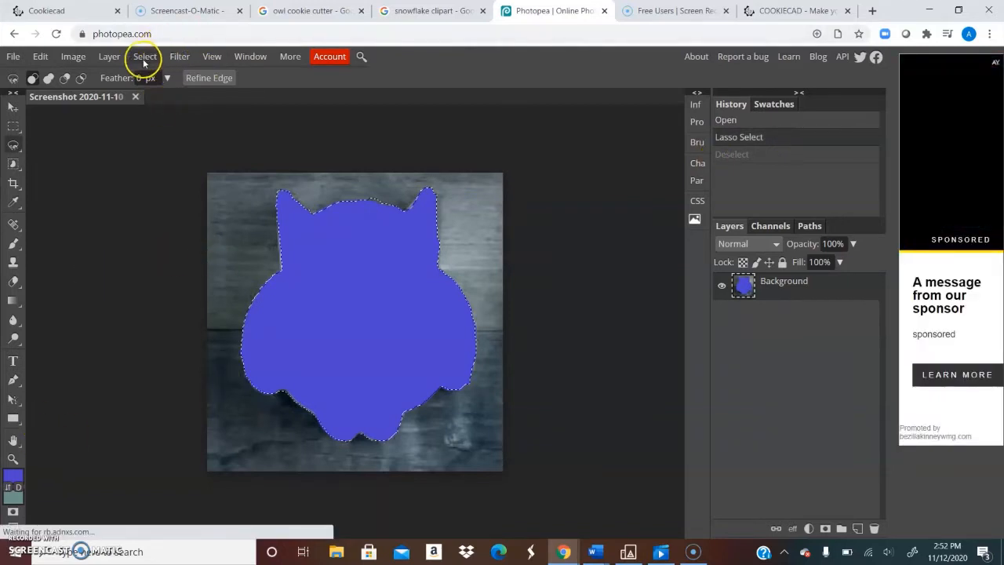
# Step: Invert the selection and delete the wooden background, leaving the owl on transparency
pyautogui.click(144, 56)
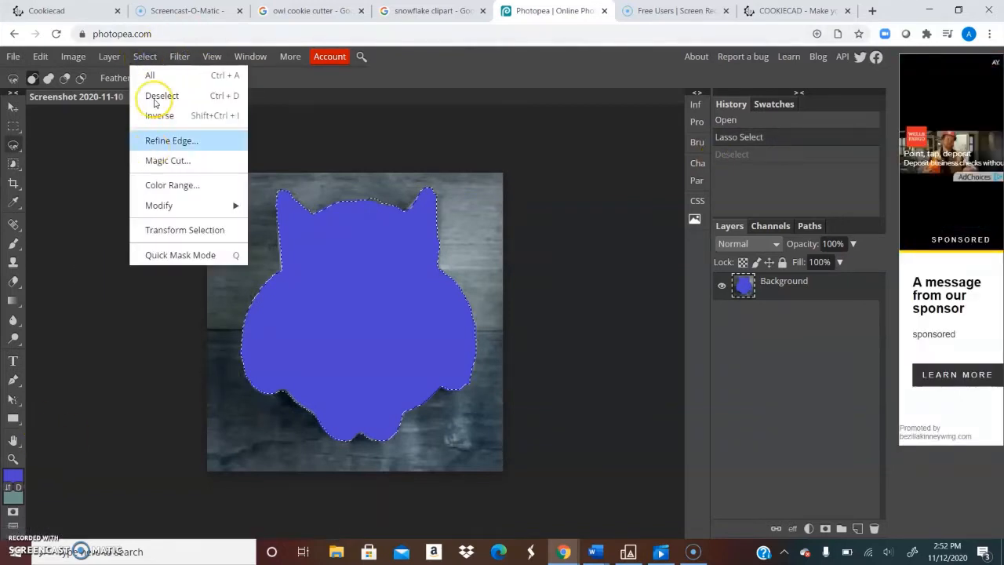
pyautogui.click(160, 116)
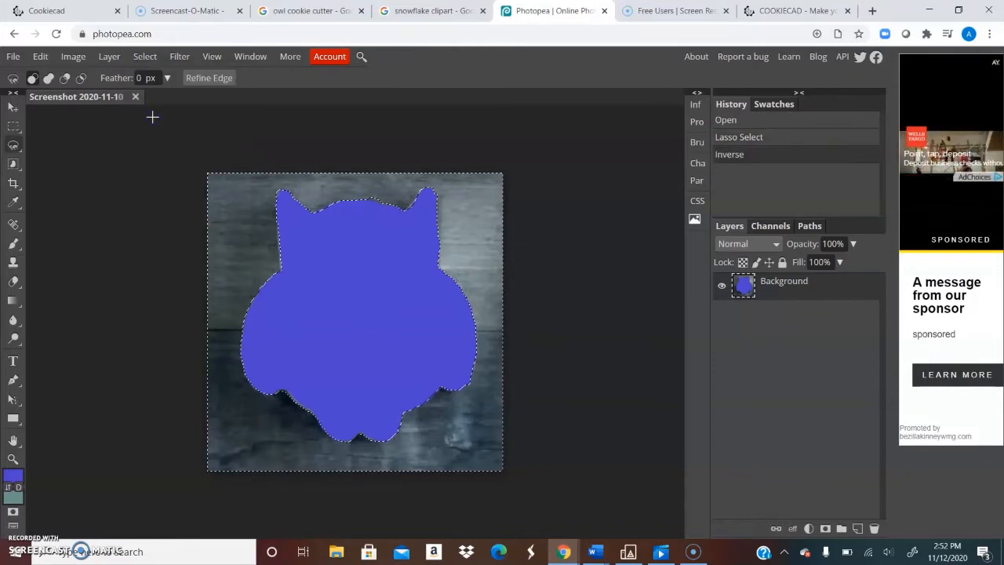
pyautogui.press('Delete')
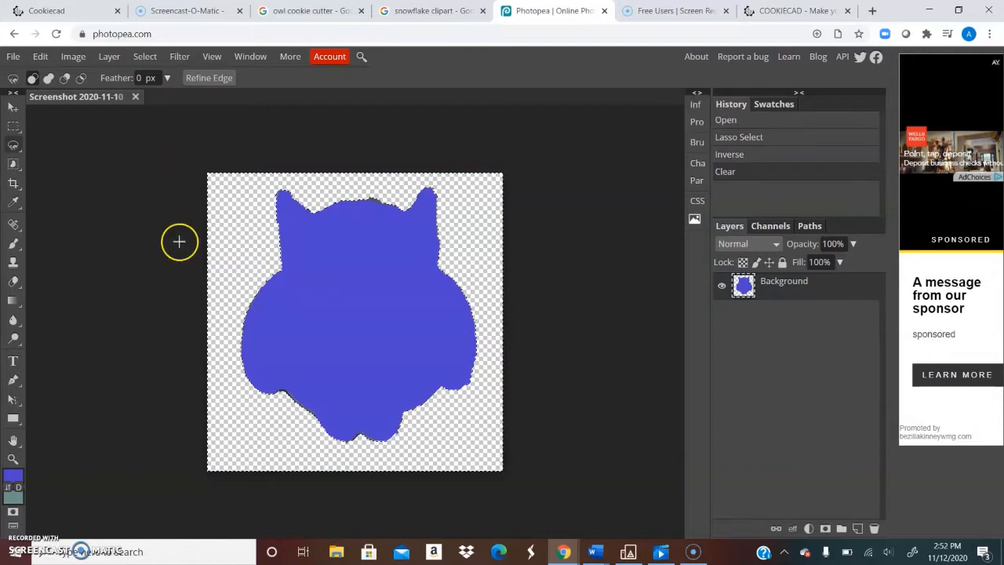
pyautogui.moveTo(411, 442)
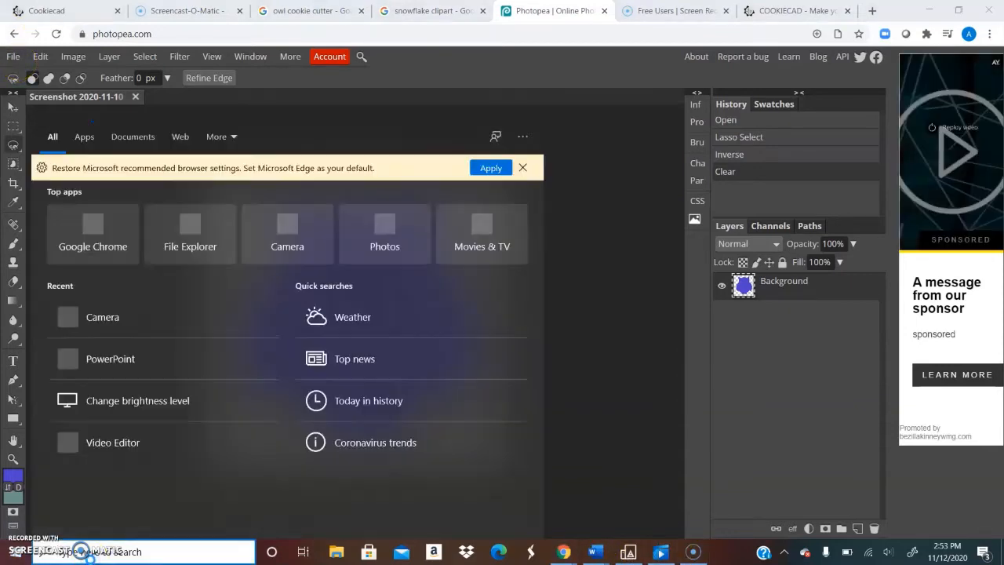
# Step: Search 'snip' in the Start menu to launch Snip & Sketch
pyautogui.write('snip')
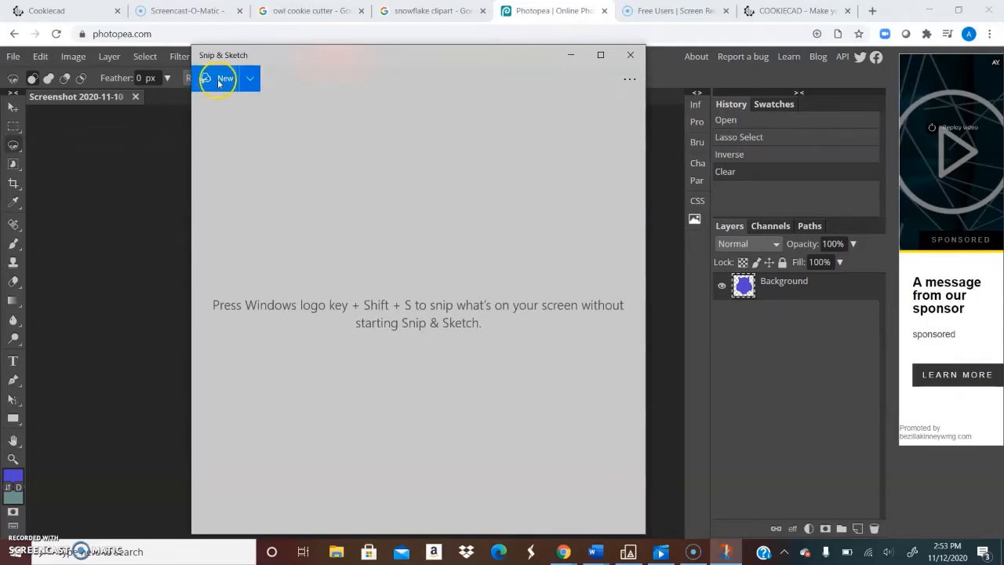
# Step: Start a new snip capturing the blue owl on its transparent background
pyautogui.click(226, 78)
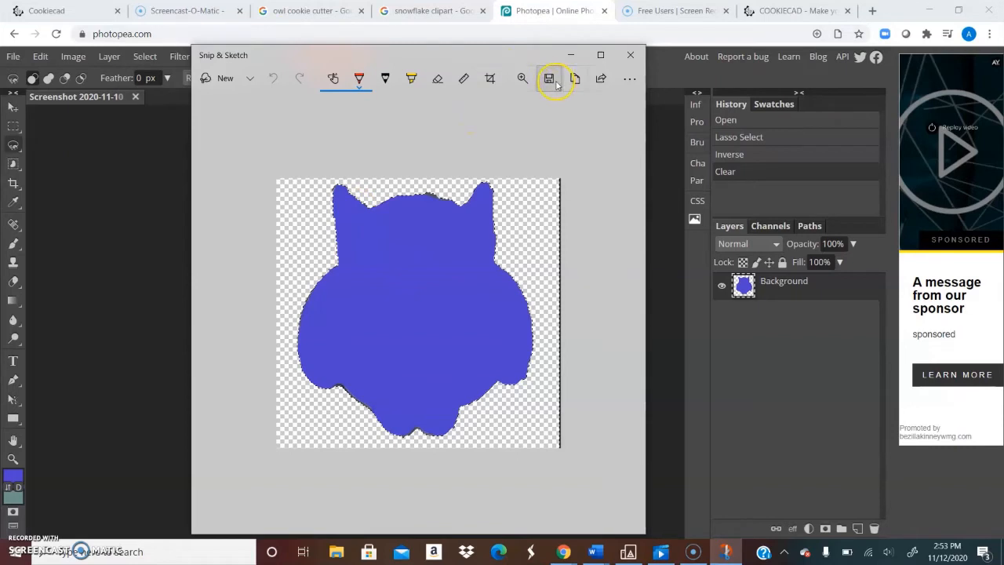
pyautogui.moveTo(549, 79)
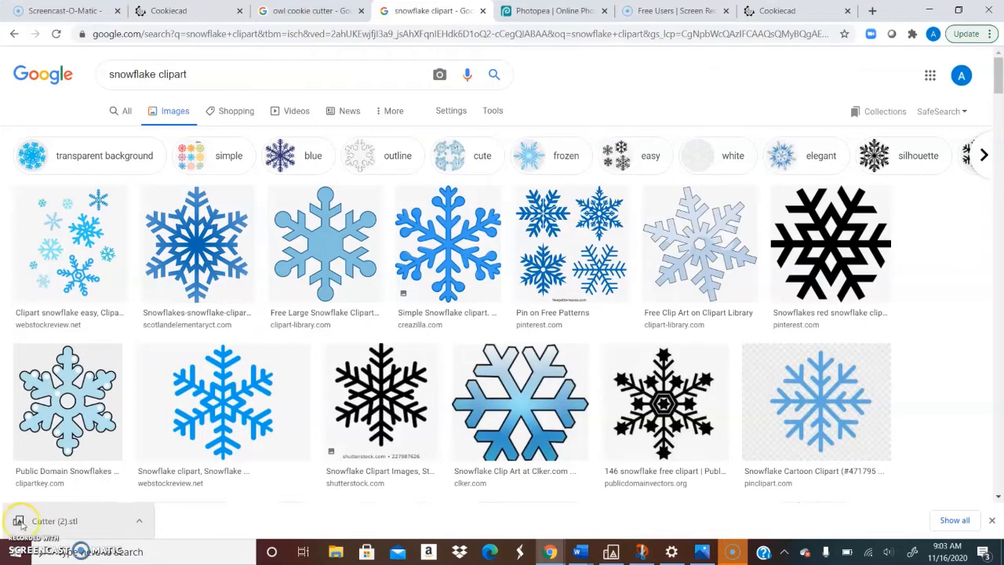
pyautogui.moveTo(922, 147)
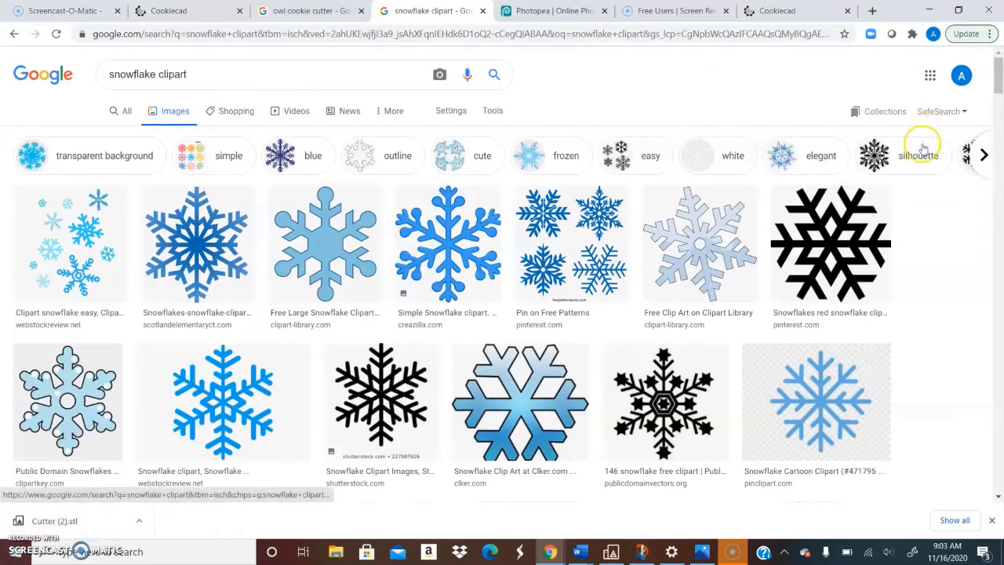
pyautogui.moveTo(932, 169)
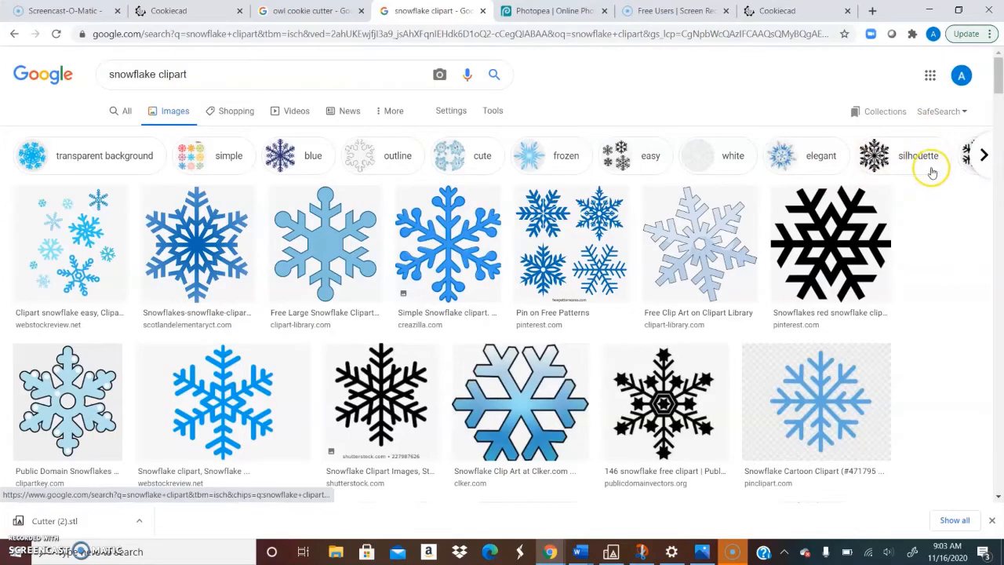
# Step: Scroll the snowflake clipart results to find a bold black snowflake design
pyautogui.scroll(-3)
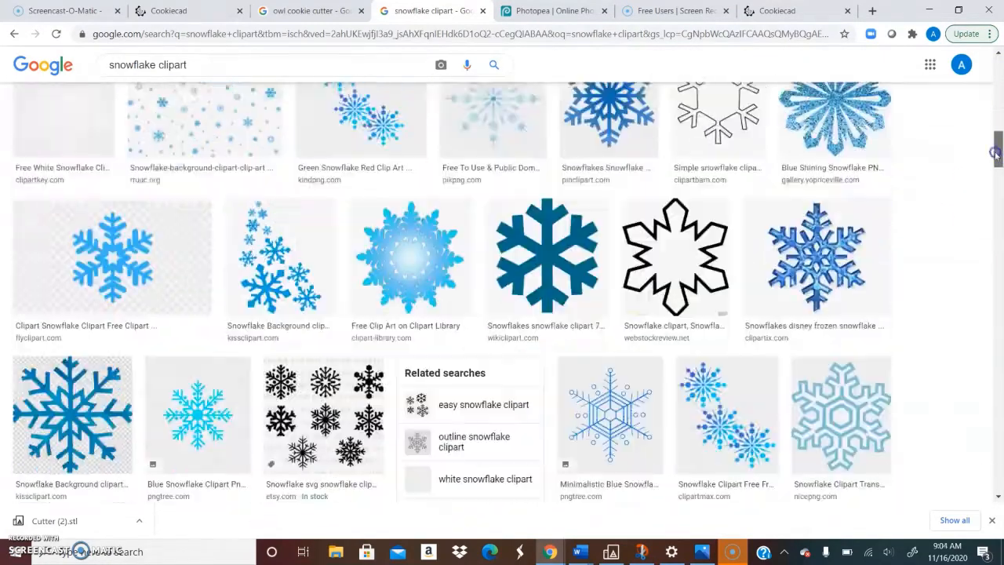
pyautogui.scroll(-3)
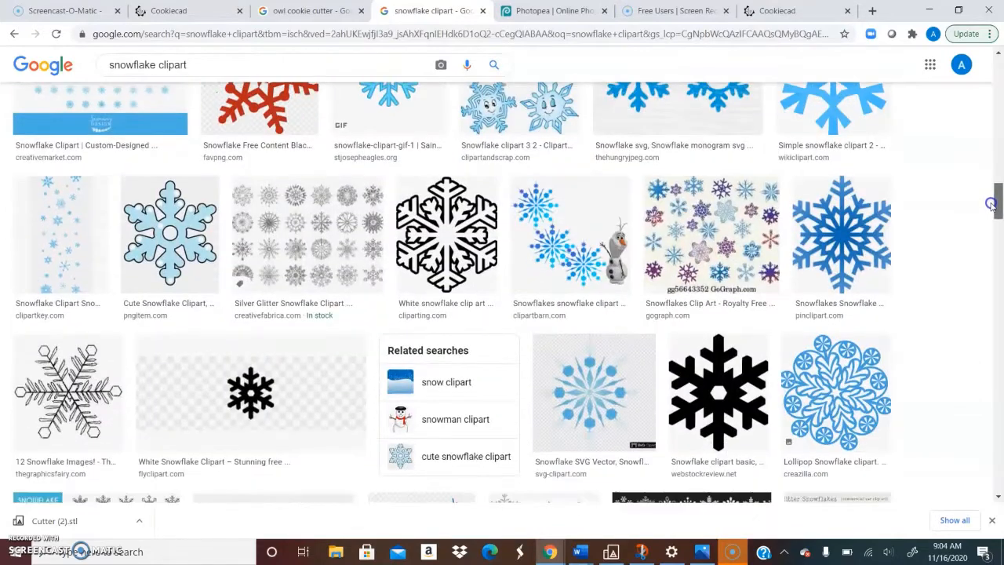
pyautogui.scroll(-3)
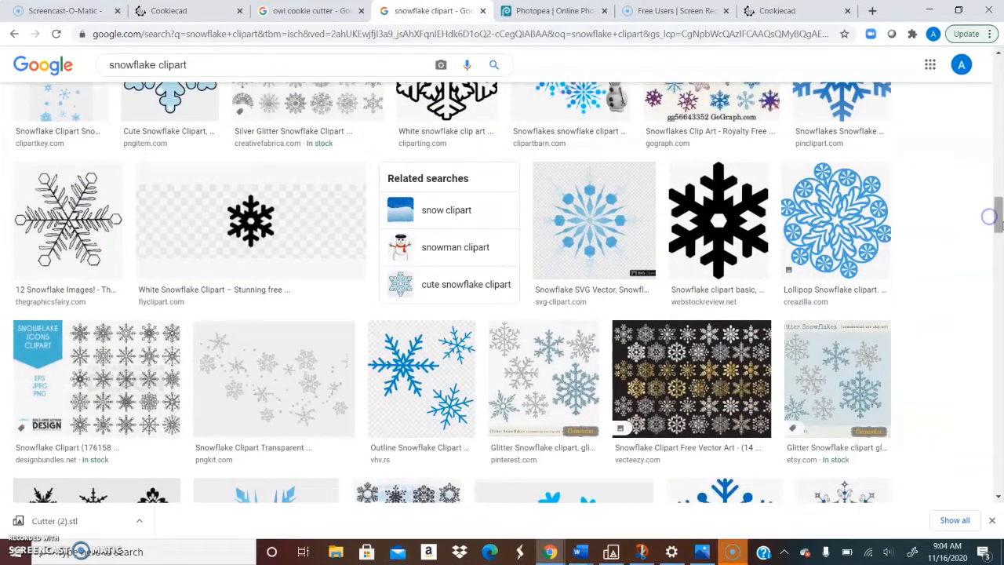
pyautogui.scroll(-3)
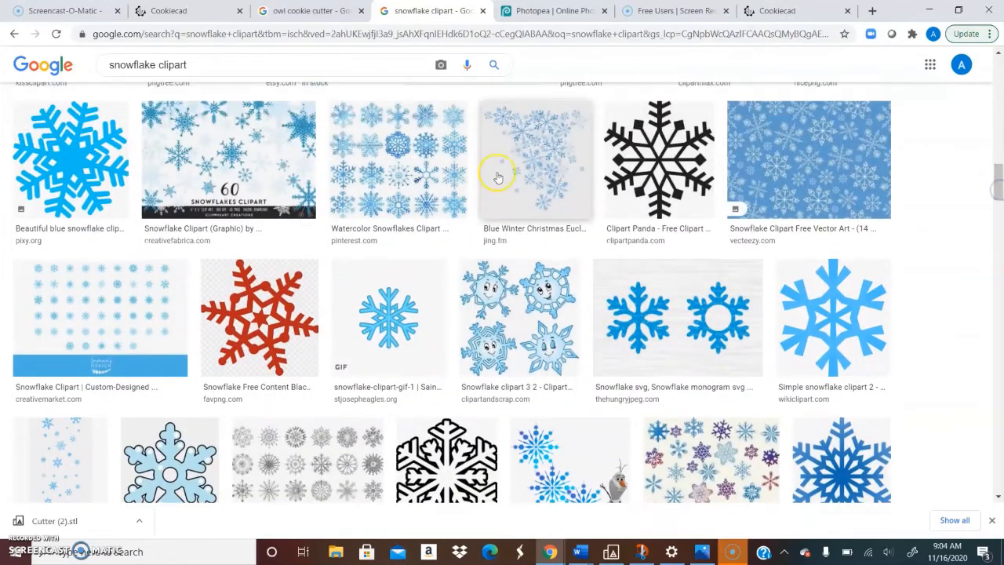
pyautogui.moveTo(698, 235)
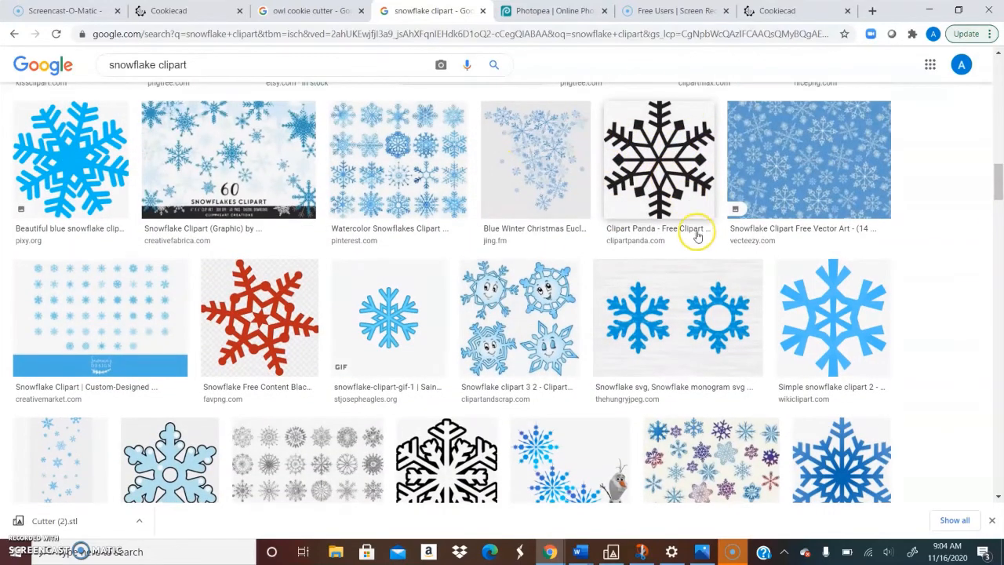
pyautogui.scroll(-3)
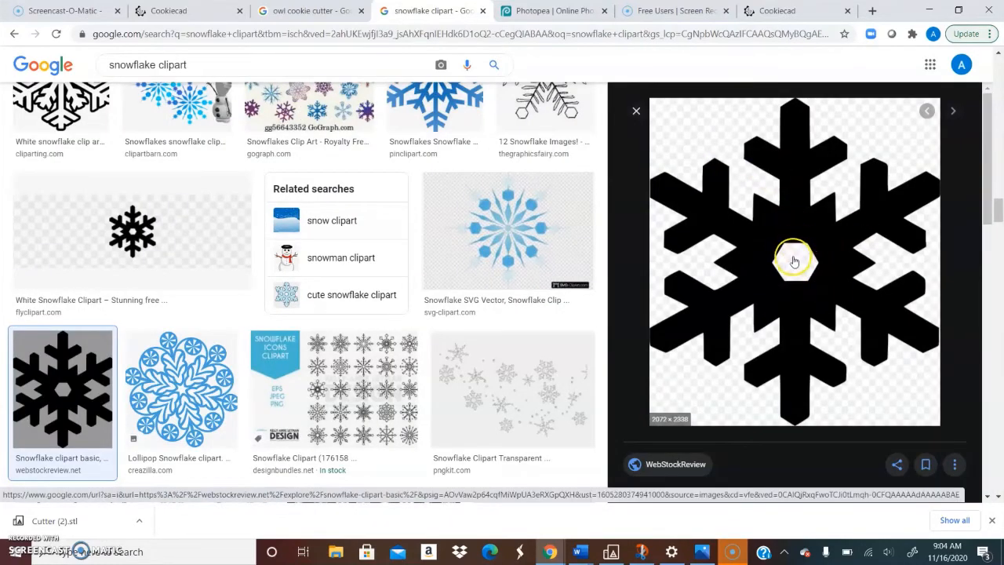
pyautogui.moveTo(798, 198)
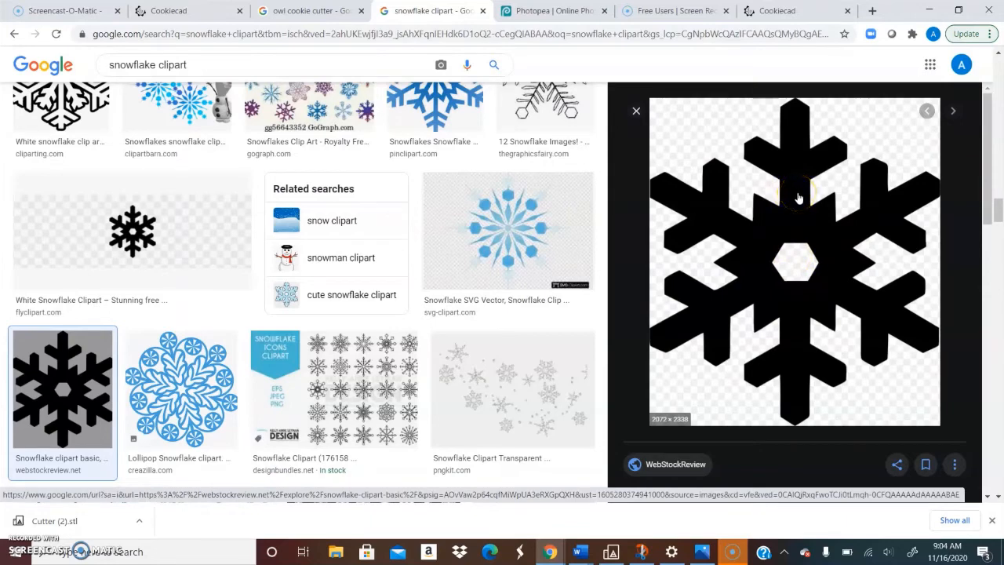
pyautogui.moveTo(797, 197)
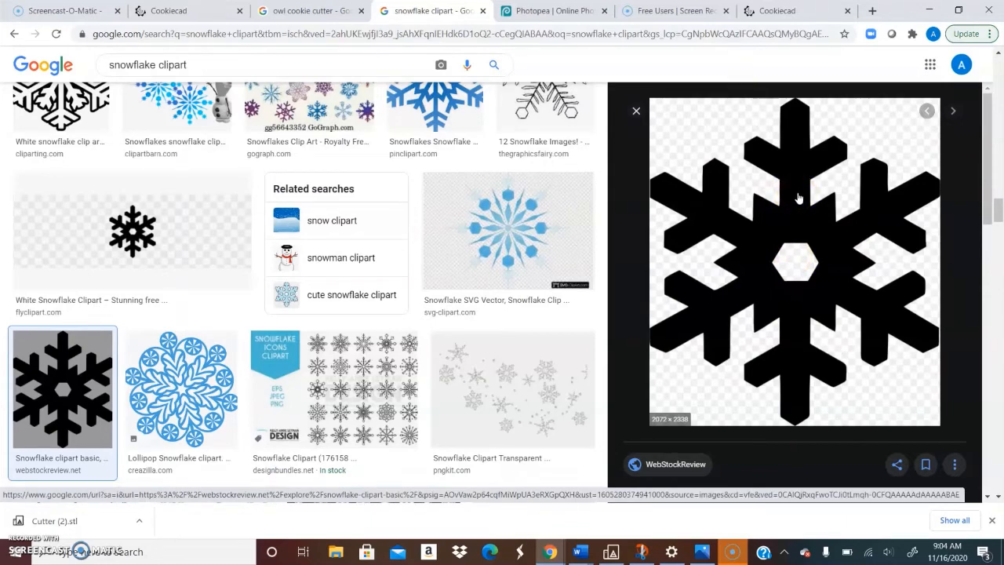
pyautogui.moveTo(202, 282)
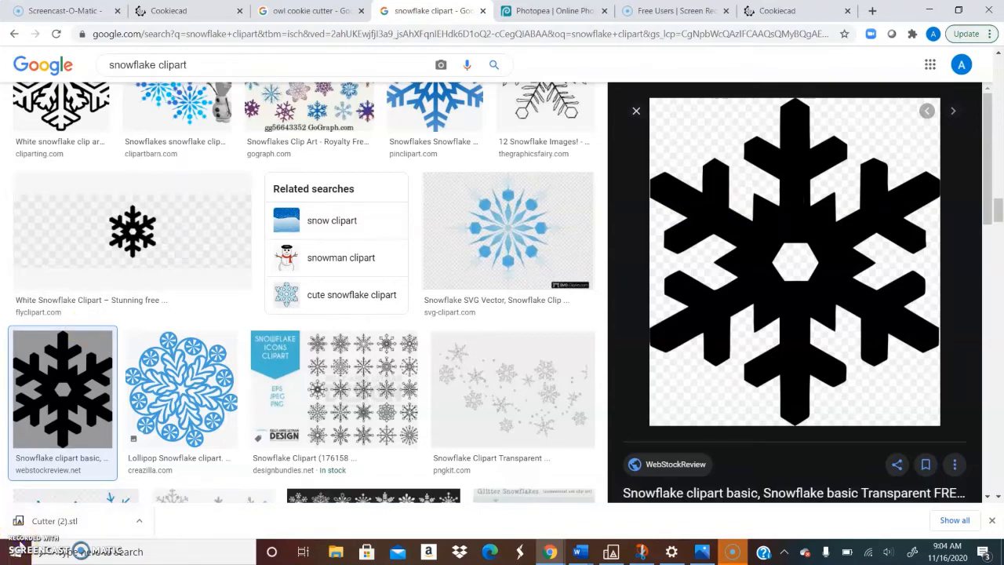
pyautogui.click(807, 9)
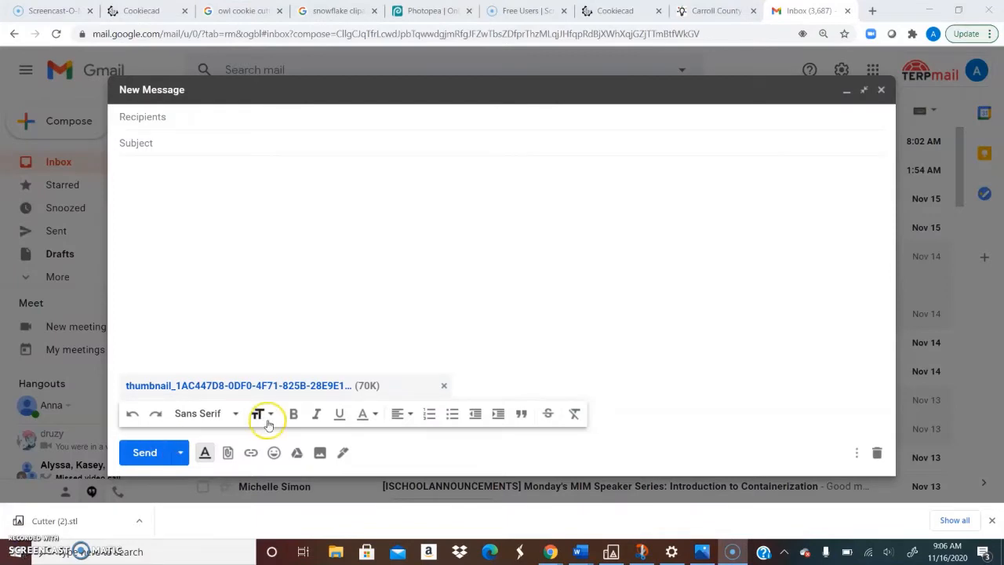
pyautogui.moveTo(226, 385)
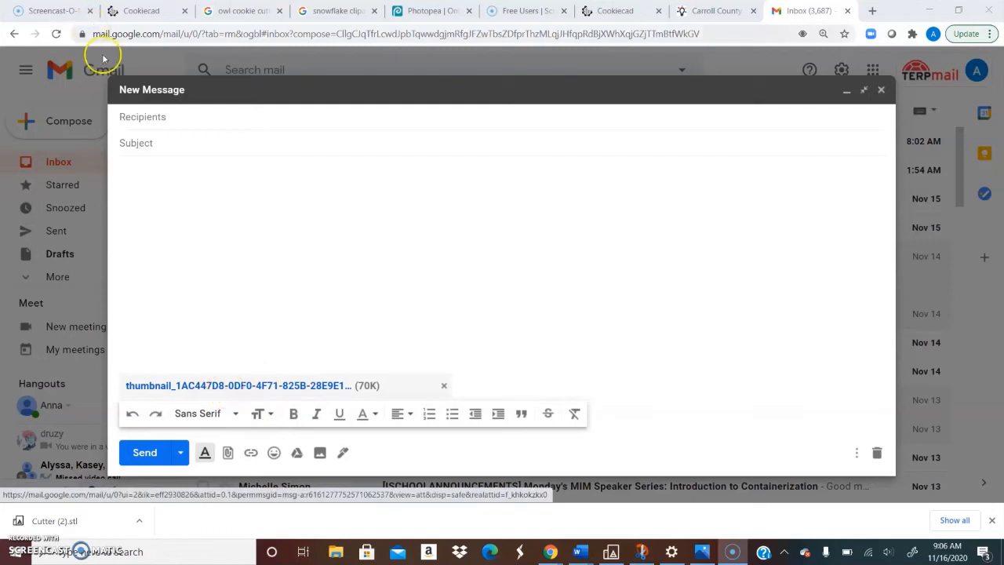
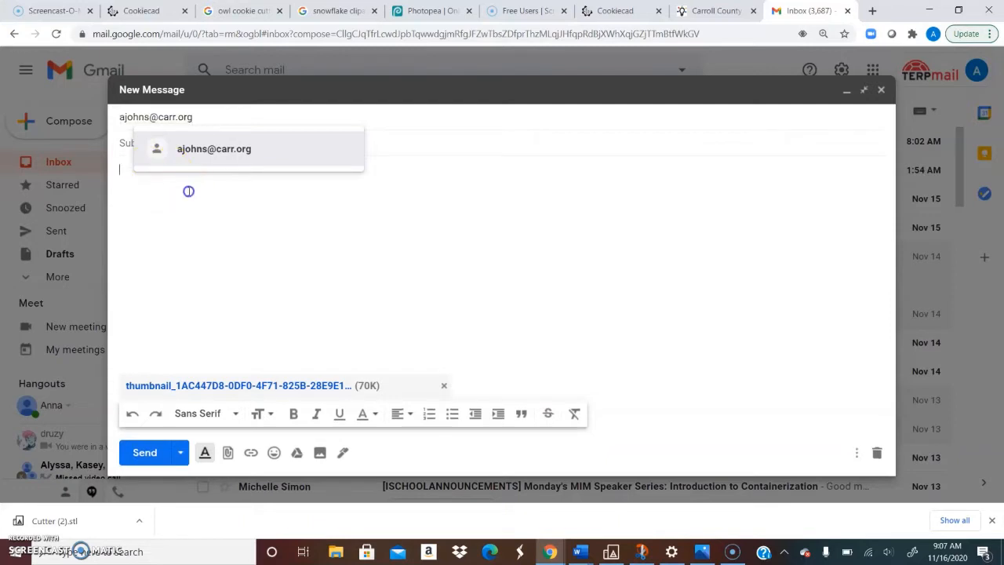
# Step: Give the message the subject 'Anna Cookie Cutter' snowflake and send it
pyautogui.click(214, 148)
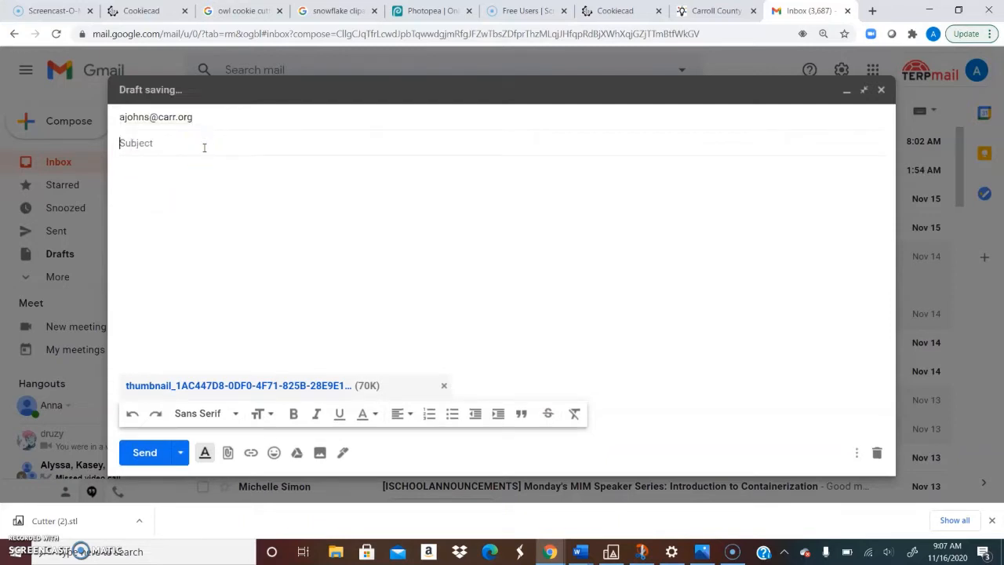
pyautogui.write('Anna Cook')
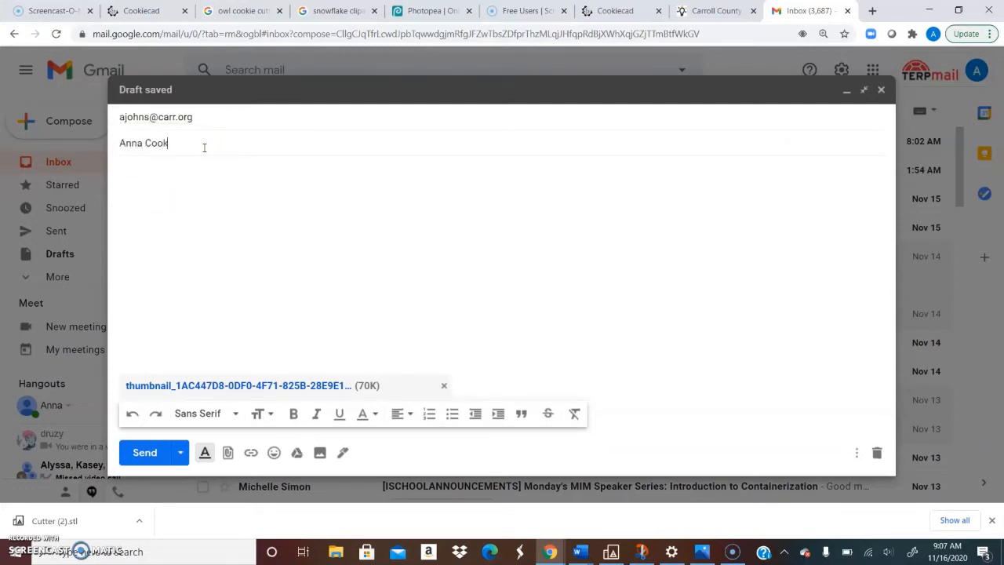
pyautogui.write('ie Cut')
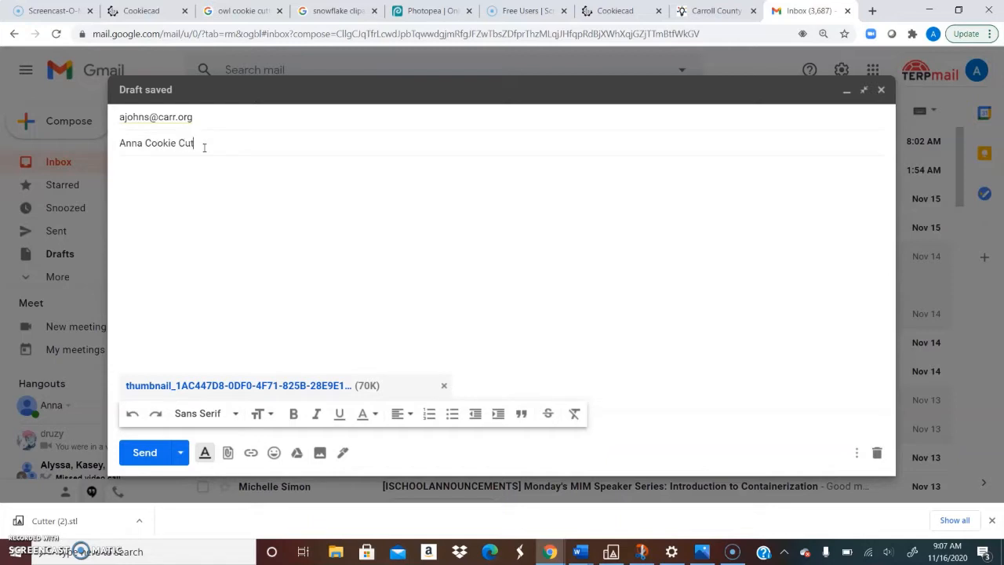
pyautogui.write('ter')
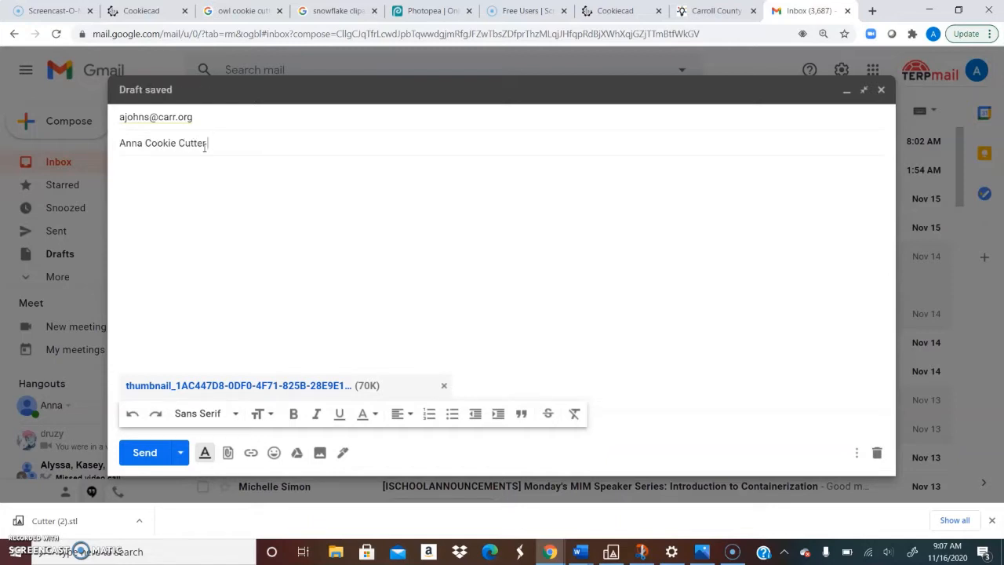
pyautogui.write('Sr')
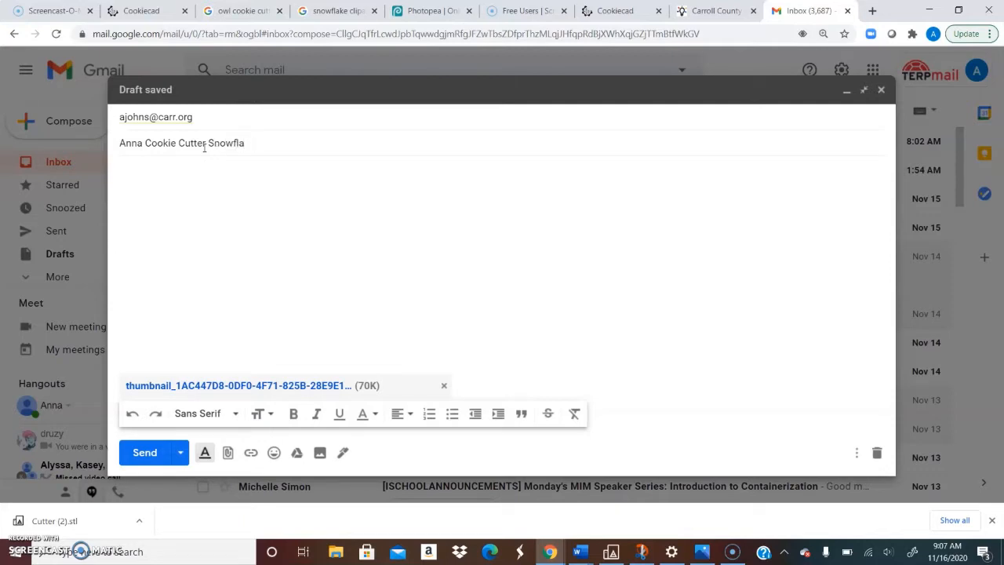
pyautogui.write('ke')
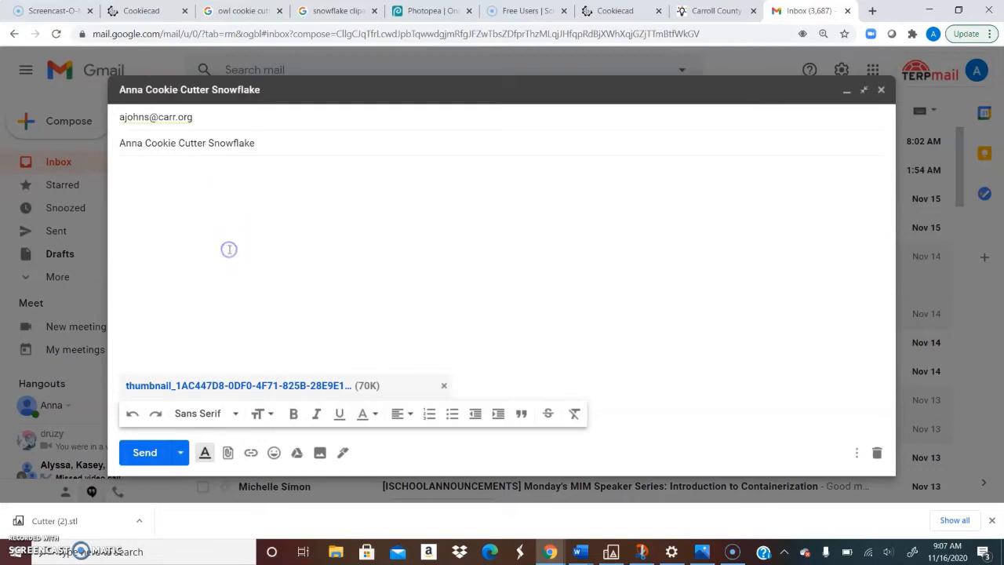
pyautogui.click(229, 247)
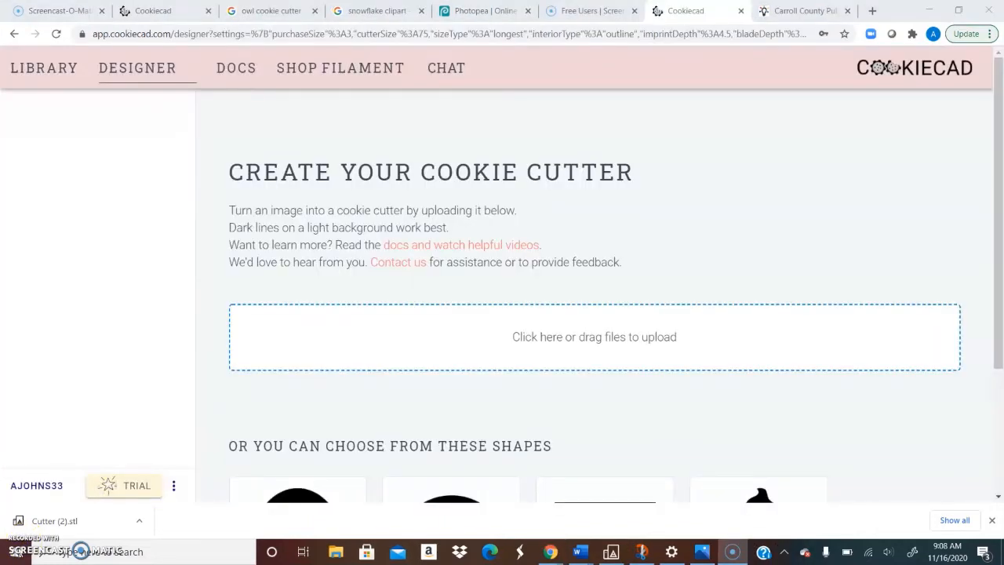
pyautogui.moveTo(235, 429)
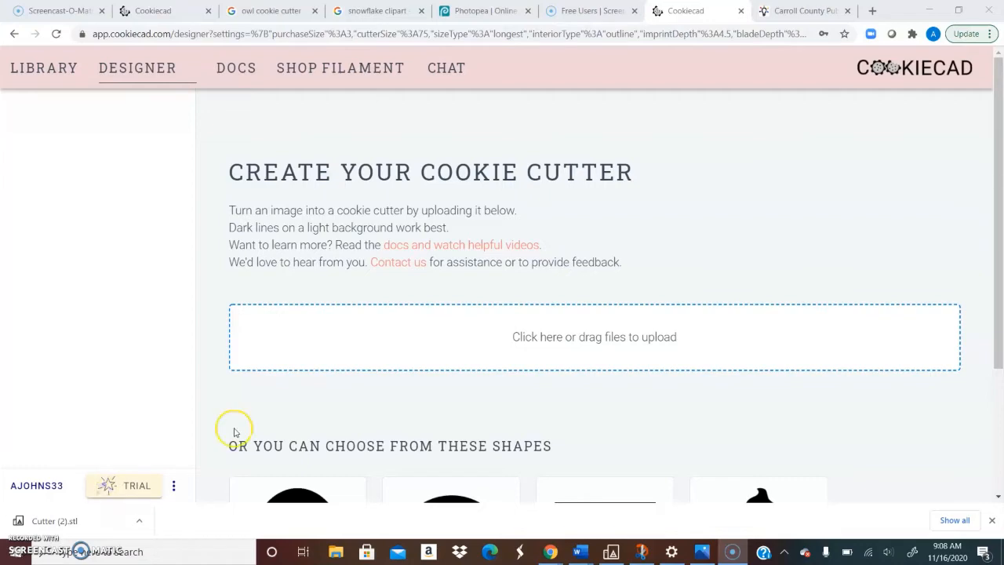
# Step: Upload the snowflake image file so Cookiecad generates the 3D cutter model
pyautogui.click(593, 336)
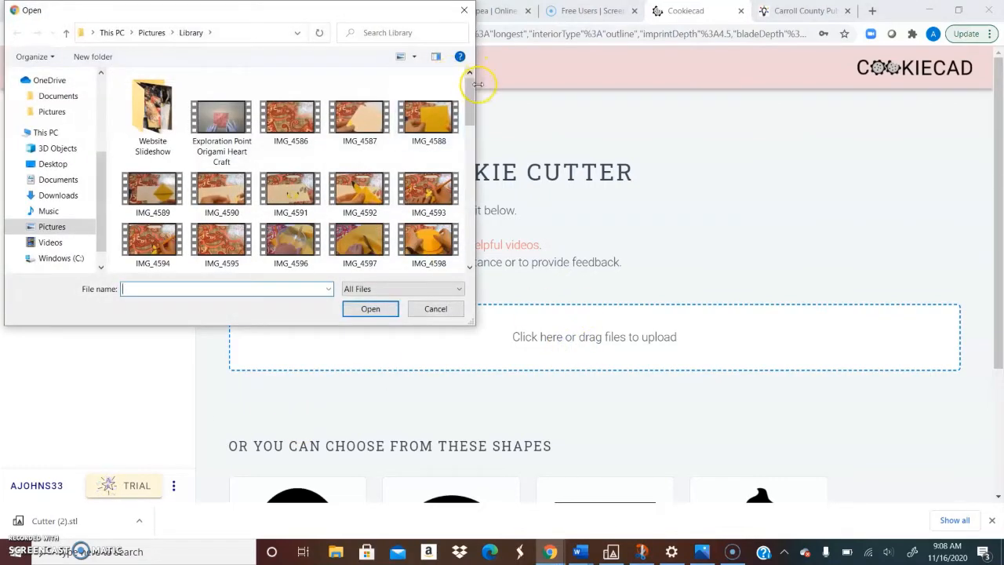
pyautogui.click(436, 307)
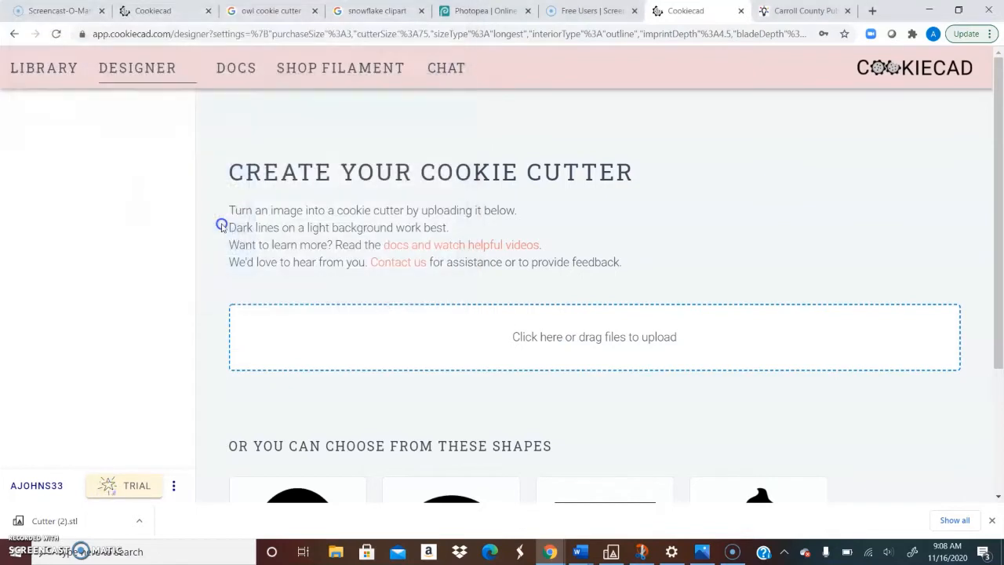
pyautogui.click(592, 335)
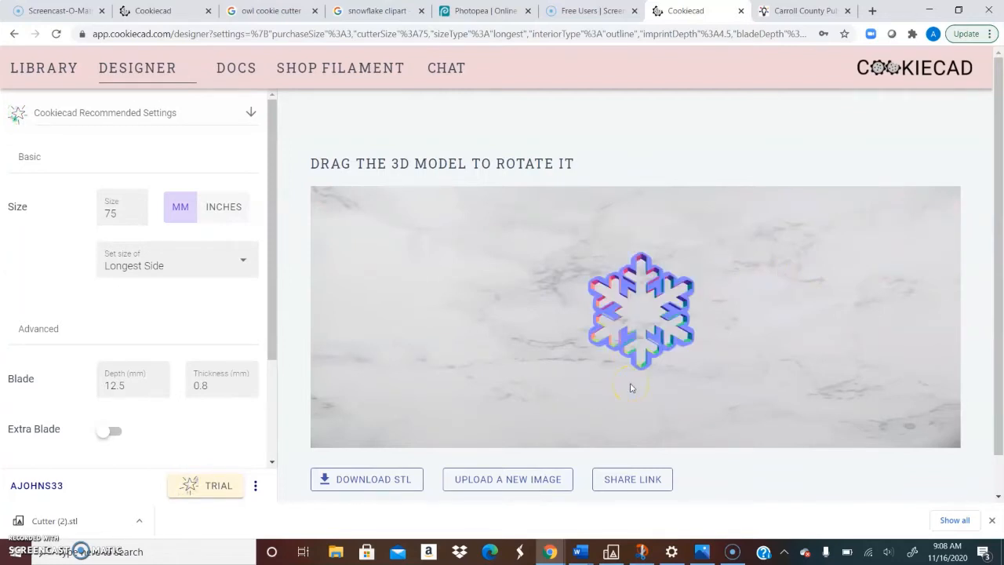
pyautogui.moveTo(630, 389); pyautogui.dragTo(675, 314)
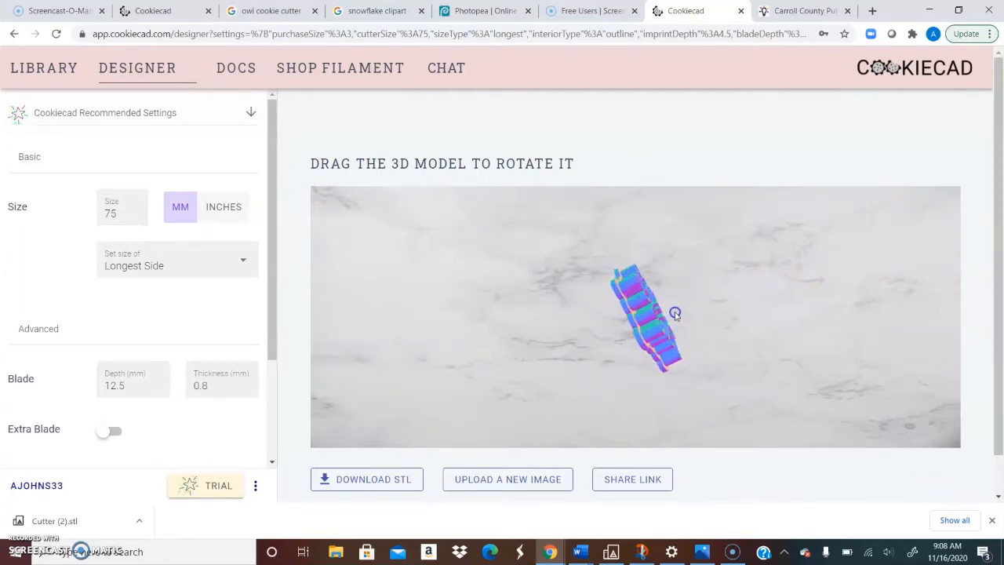
pyautogui.moveTo(674, 314); pyautogui.dragTo(651, 311)
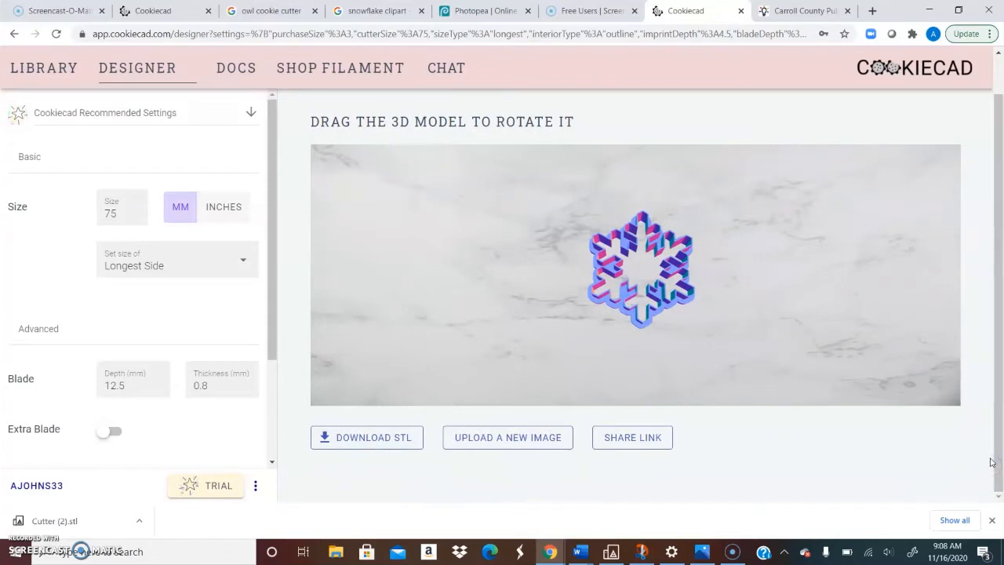
pyautogui.moveTo(66, 166)
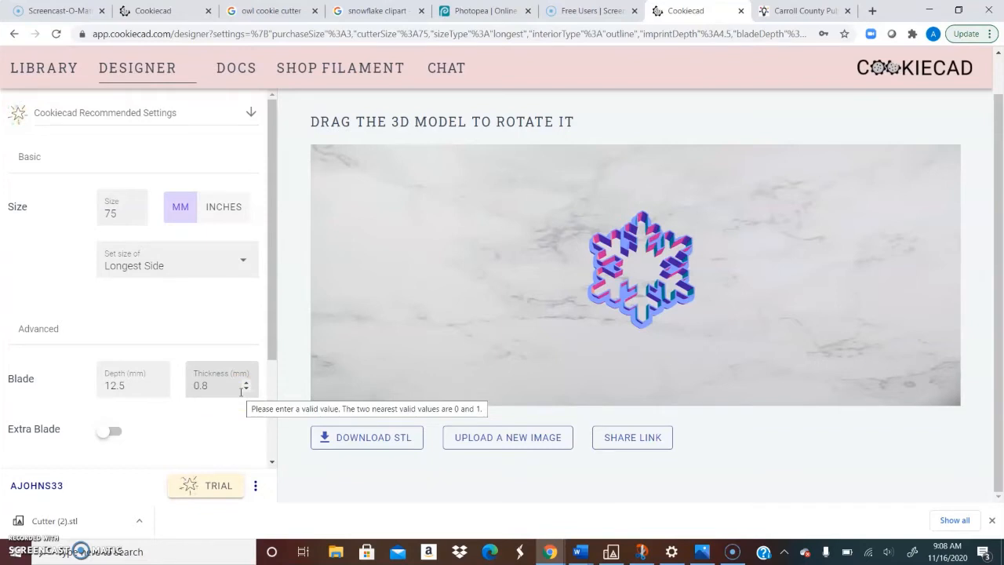
pyautogui.scroll(-3)
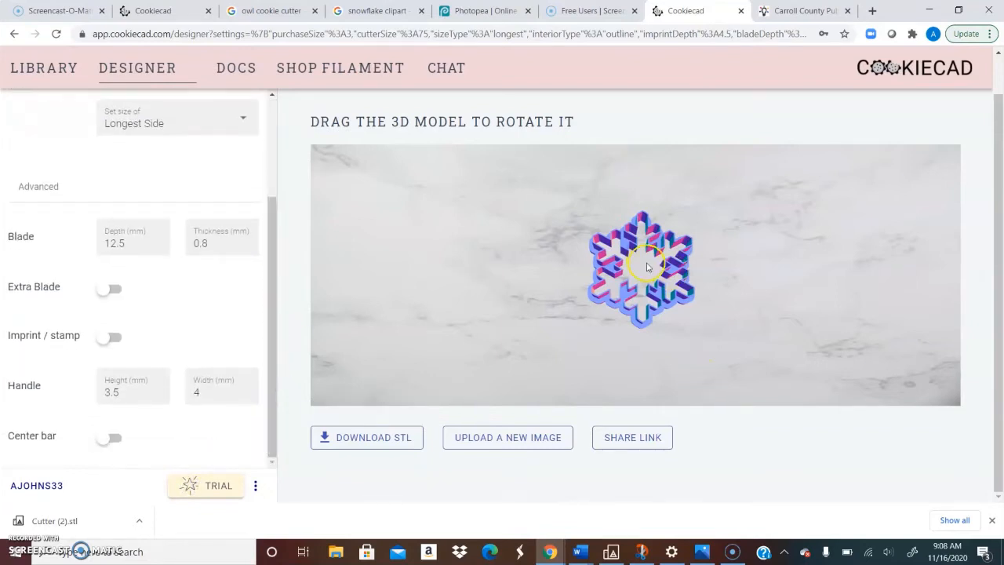
pyautogui.moveTo(646, 267); pyautogui.dragTo(649, 308)
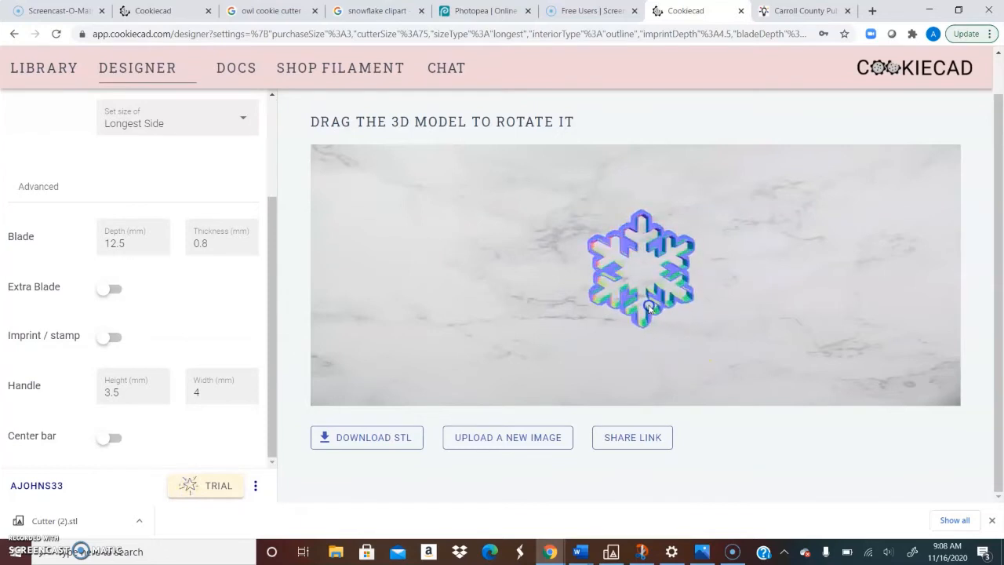
pyautogui.moveTo(651, 307); pyautogui.dragTo(635, 295)
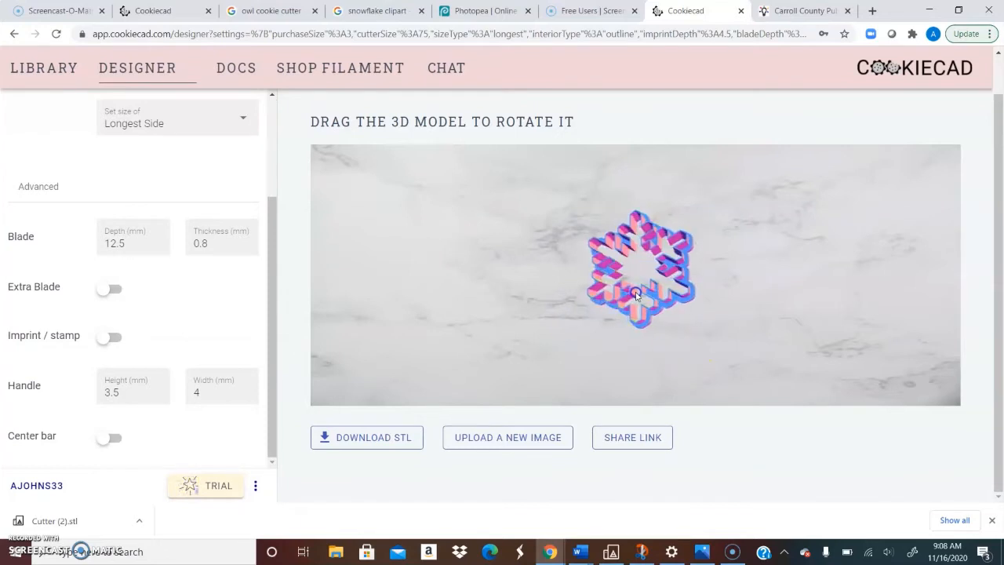
pyautogui.moveTo(635, 295); pyautogui.dragTo(646, 312)
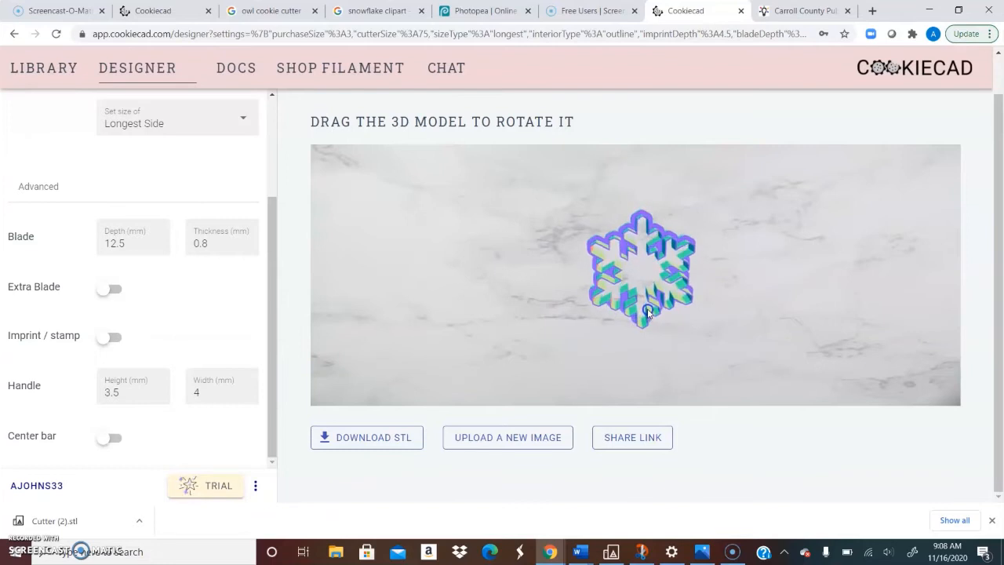
pyautogui.moveTo(646, 312); pyautogui.dragTo(647, 304)
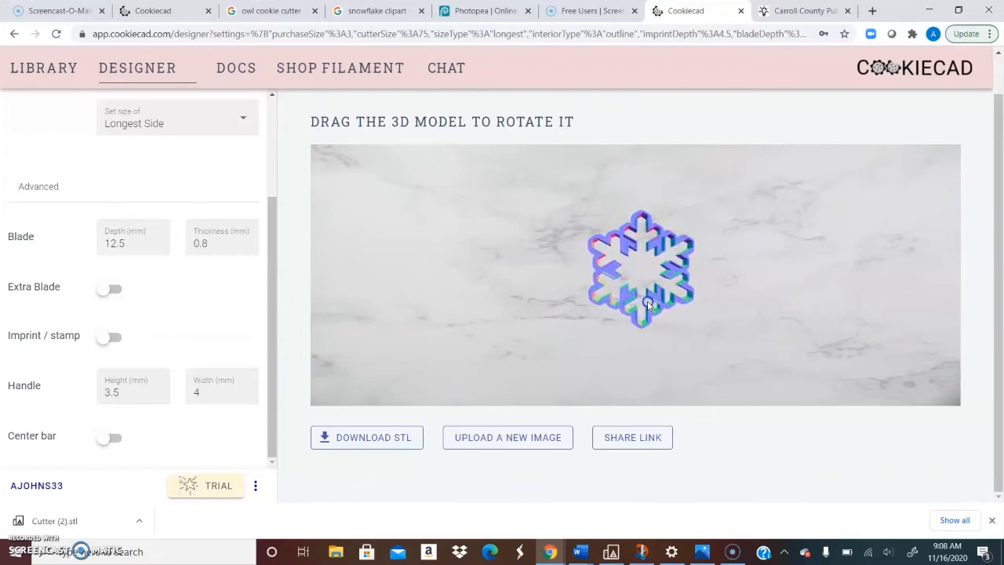